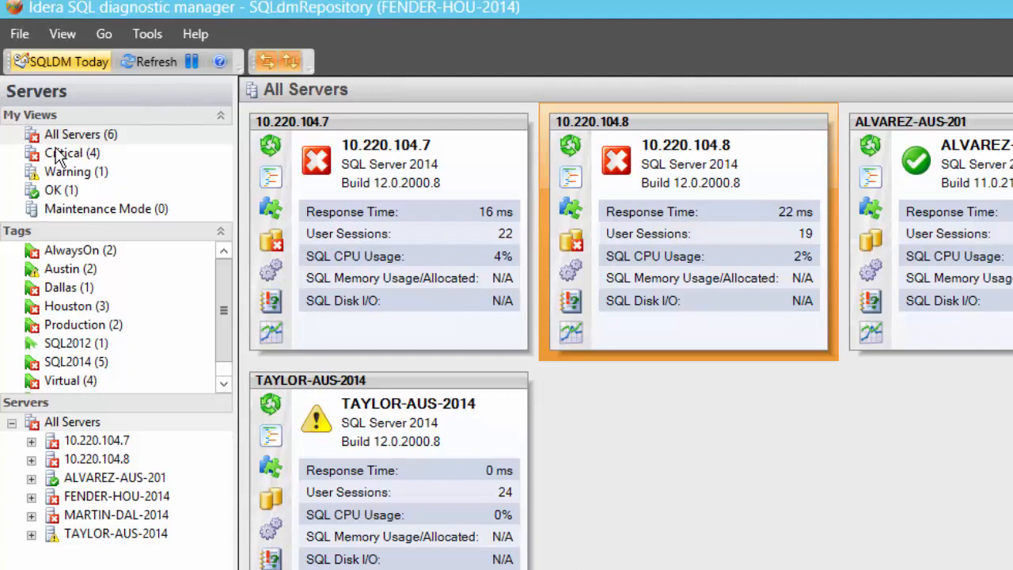
# Filter the server list by Critical, Warning, OK, return to All Servers, and change the FENDER-HOU-2014 tile's display.
pyautogui.click(73, 133)
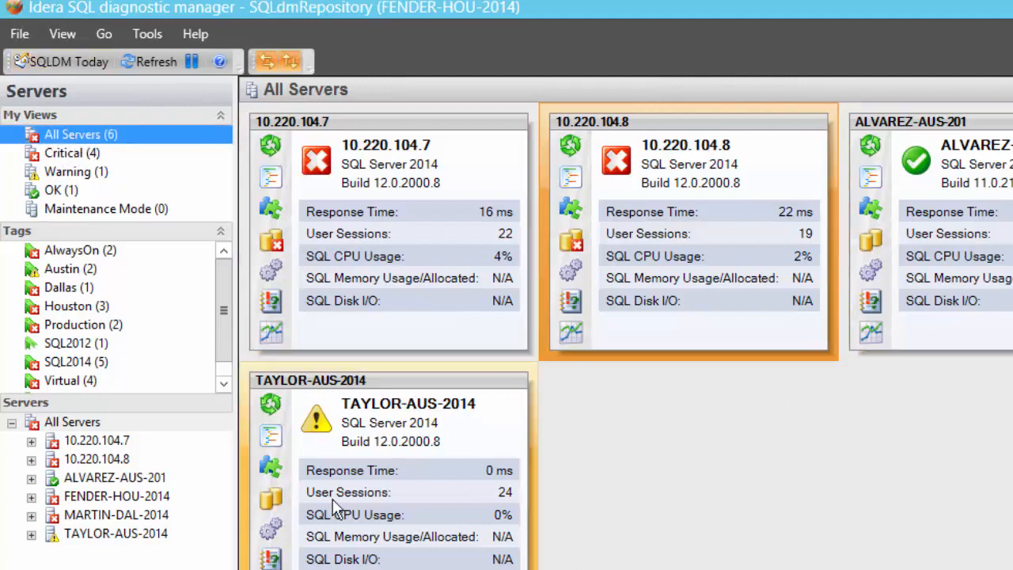
pyautogui.click(71, 152)
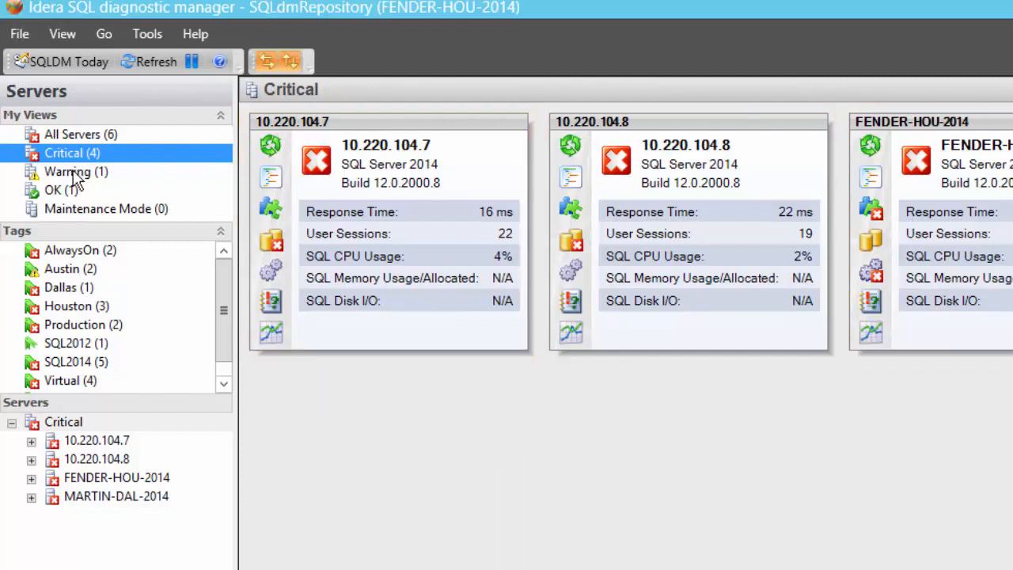
pyautogui.click(67, 171)
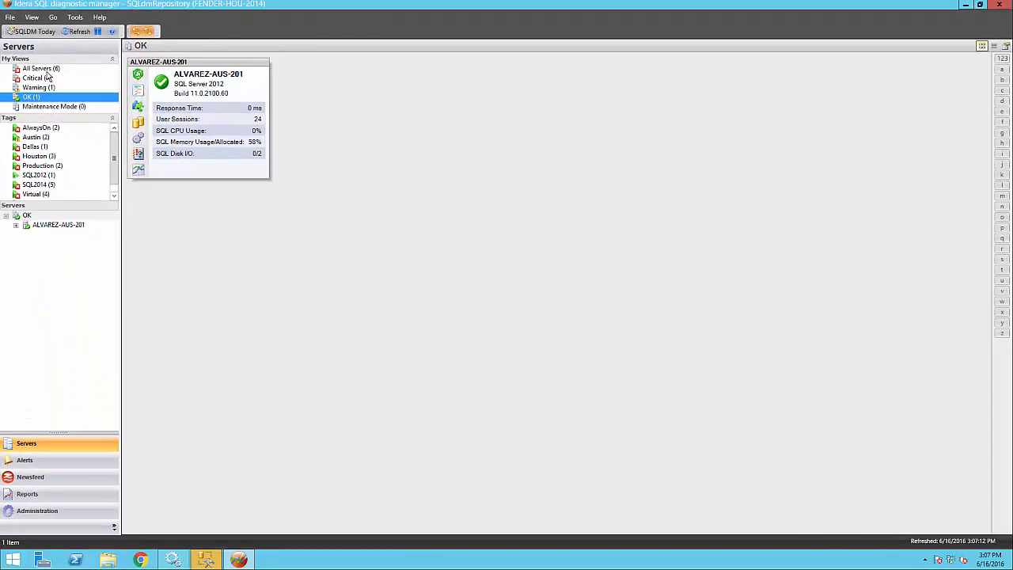
pyautogui.click(38, 69)
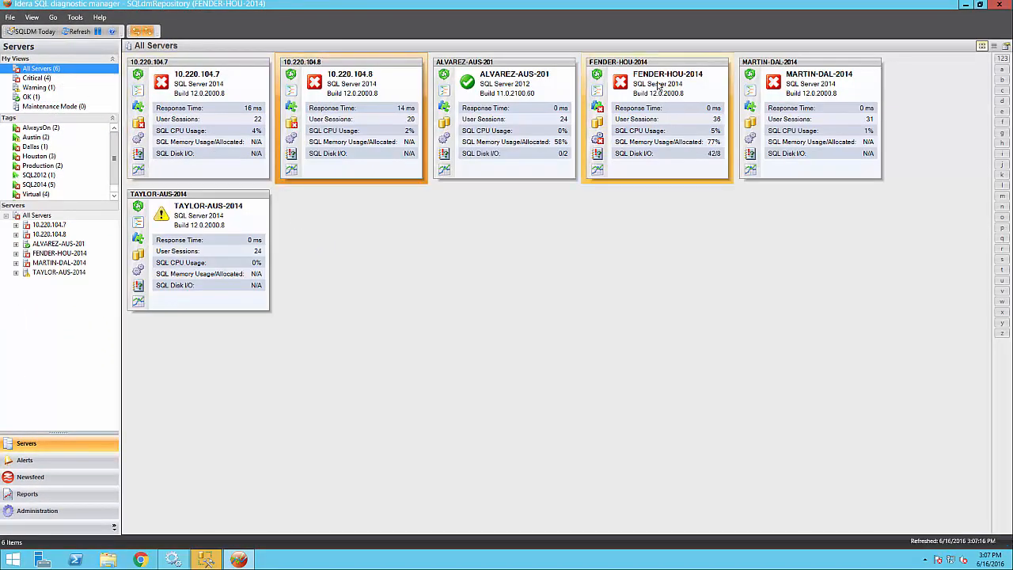
pyautogui.moveTo(620, 83)
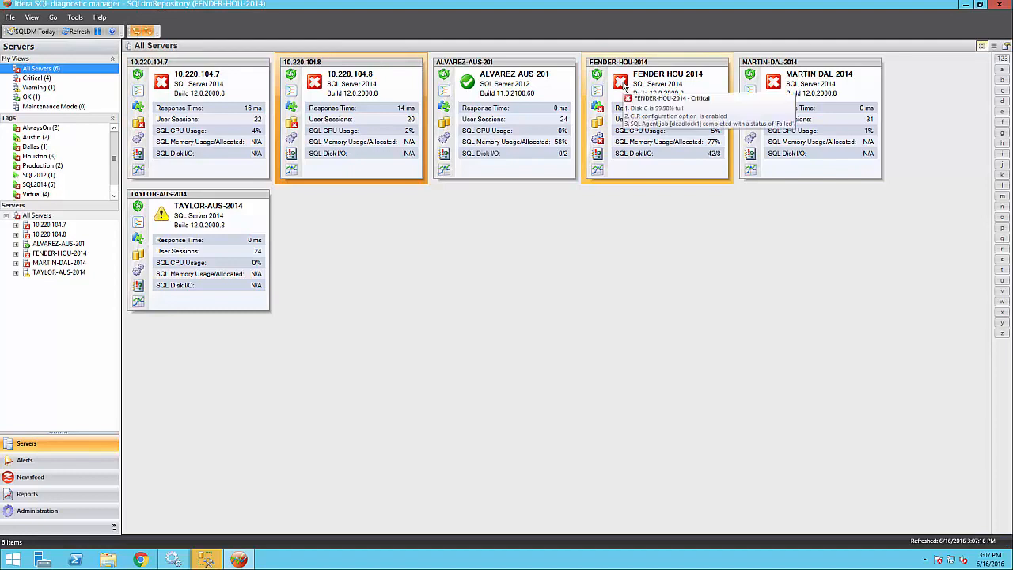
pyautogui.rightClick(657, 82)
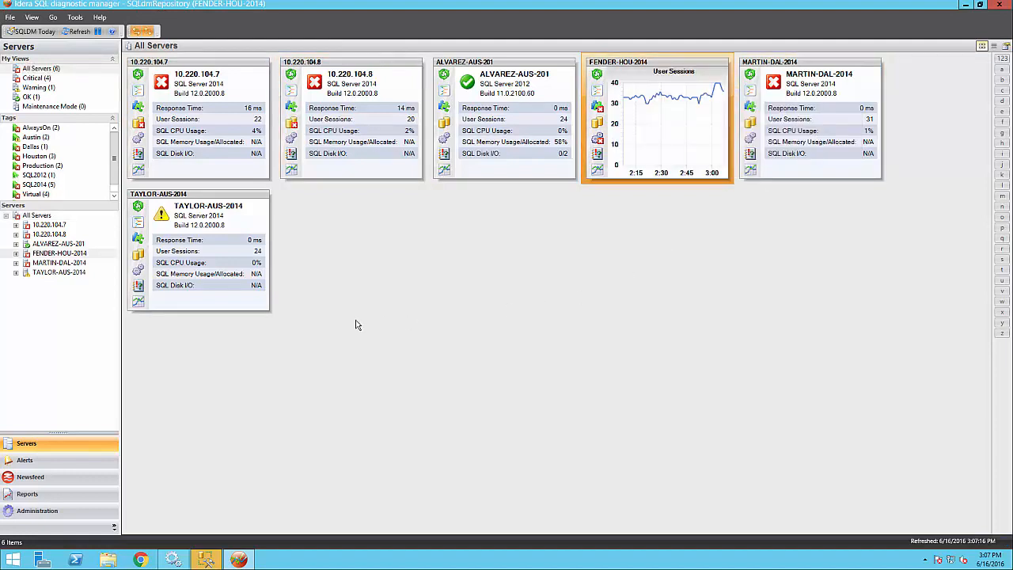
pyautogui.moveTo(80, 169)
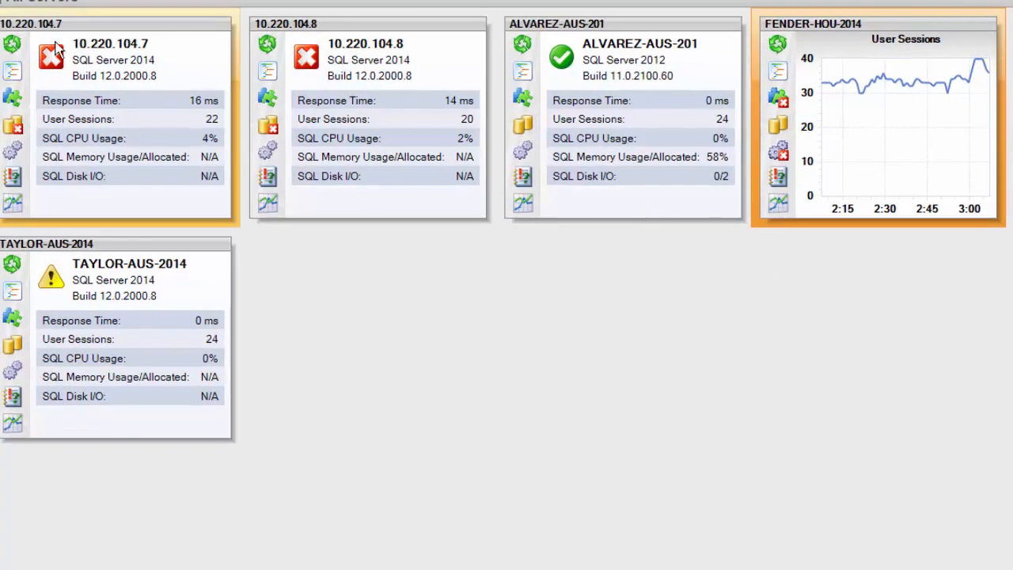
pyautogui.moveTo(51, 57)
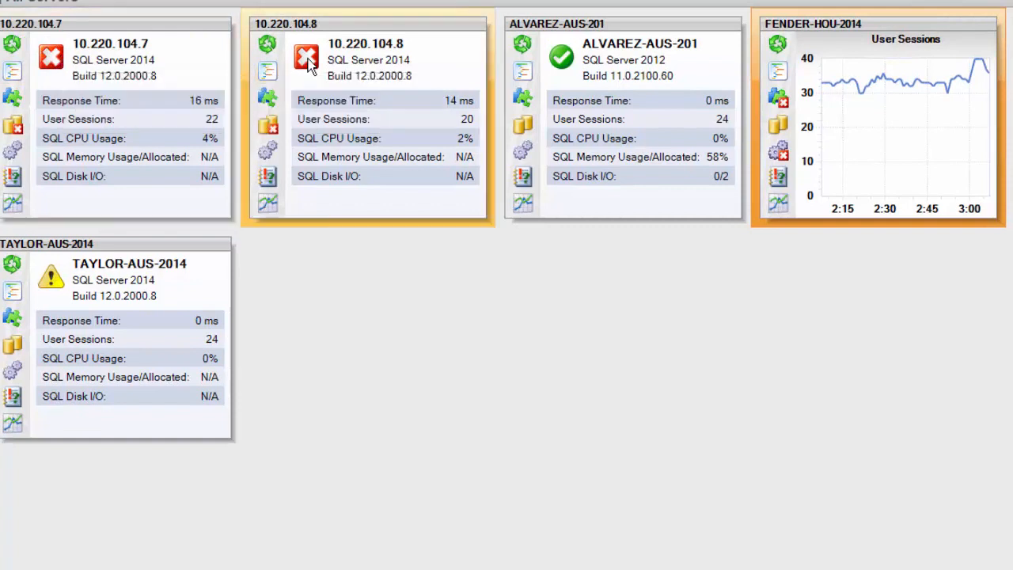
pyautogui.moveTo(791, 118)
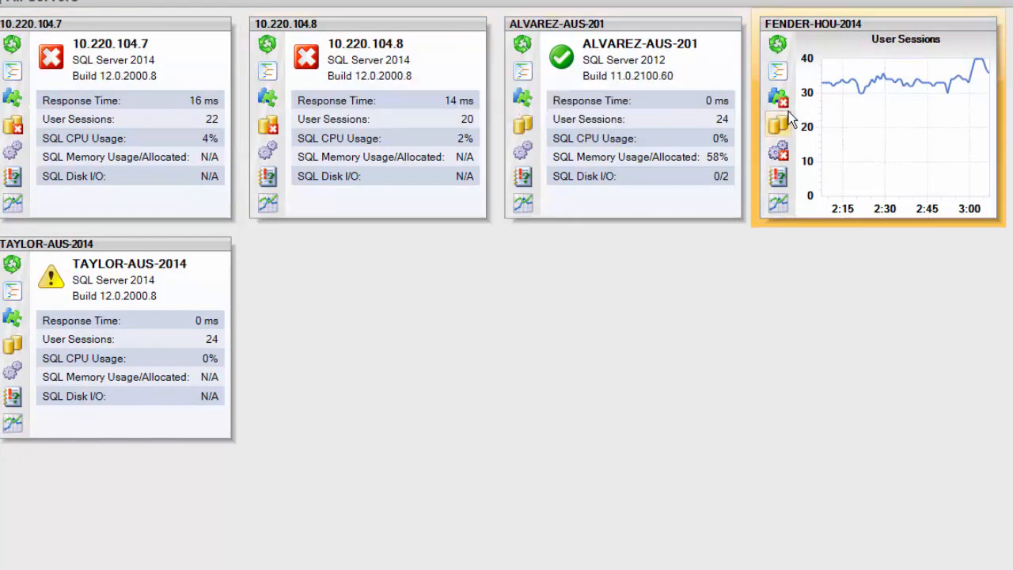
pyautogui.moveTo(779, 102)
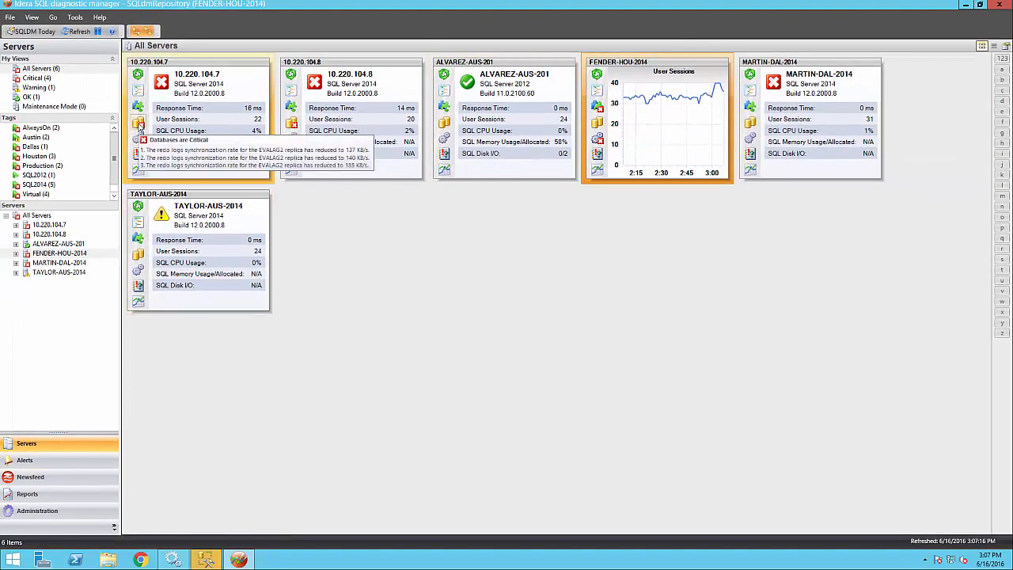
pyautogui.moveTo(352, 320)
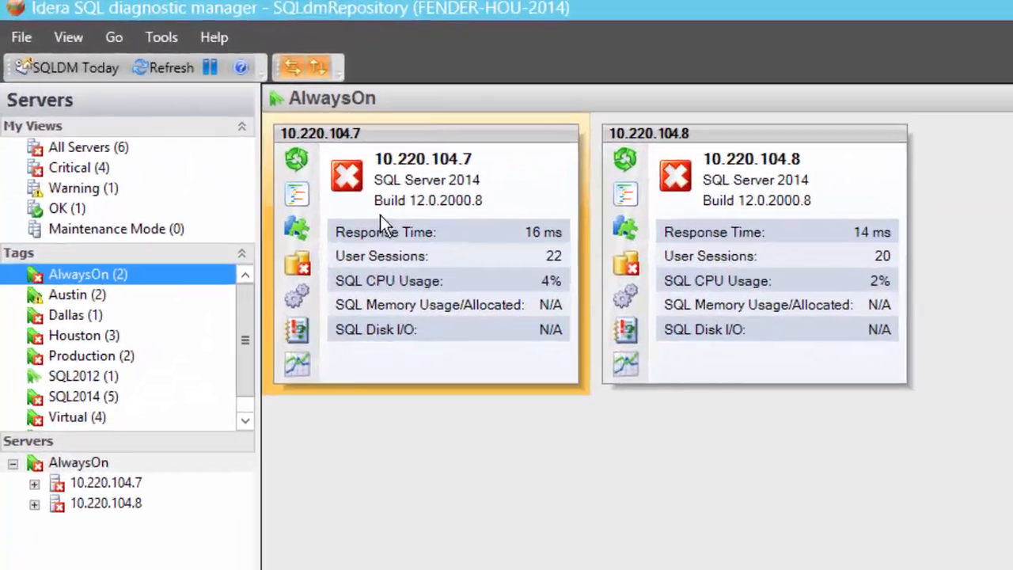
# Browse the servers tagged Dallas, Houston, SQL2014 and Virtual.
pyautogui.click(78, 326)
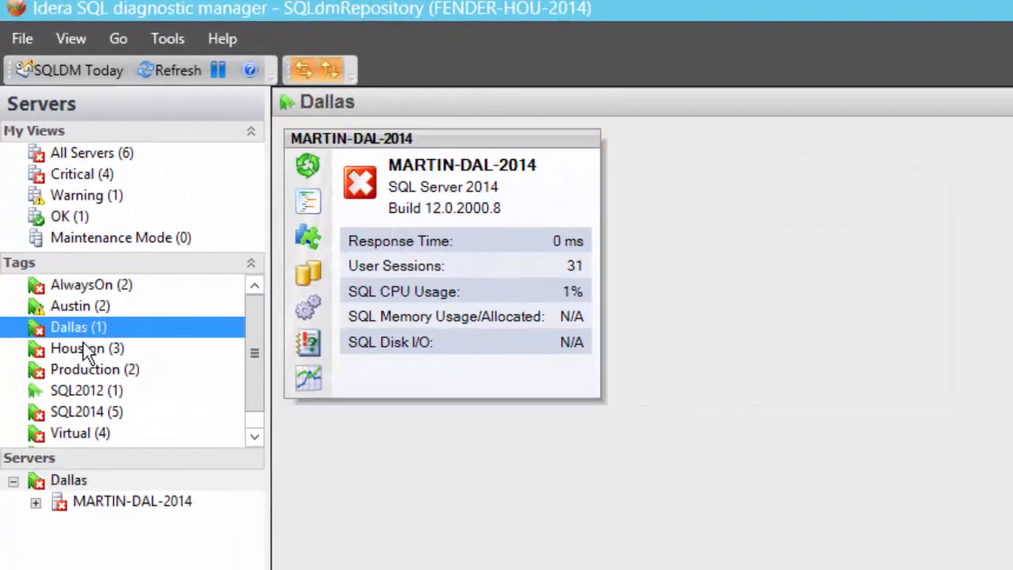
pyautogui.click(76, 348)
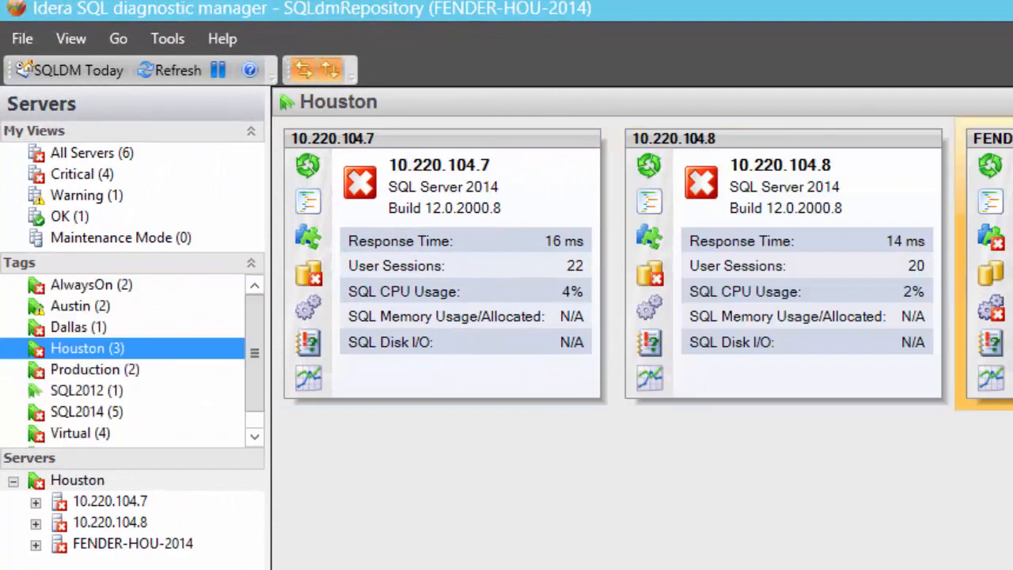
pyautogui.click(76, 411)
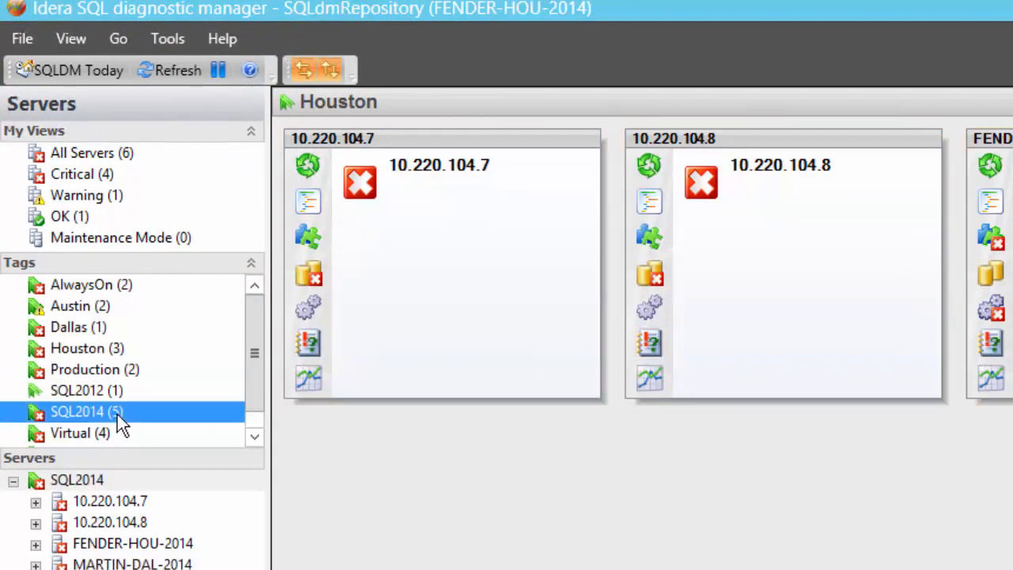
pyautogui.click(78, 412)
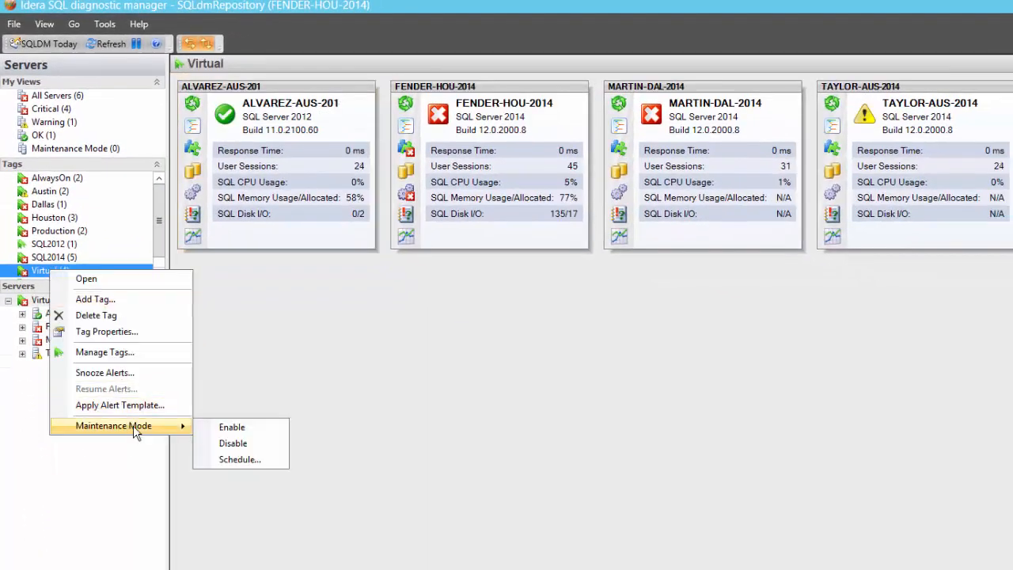
pyautogui.moveTo(239, 459)
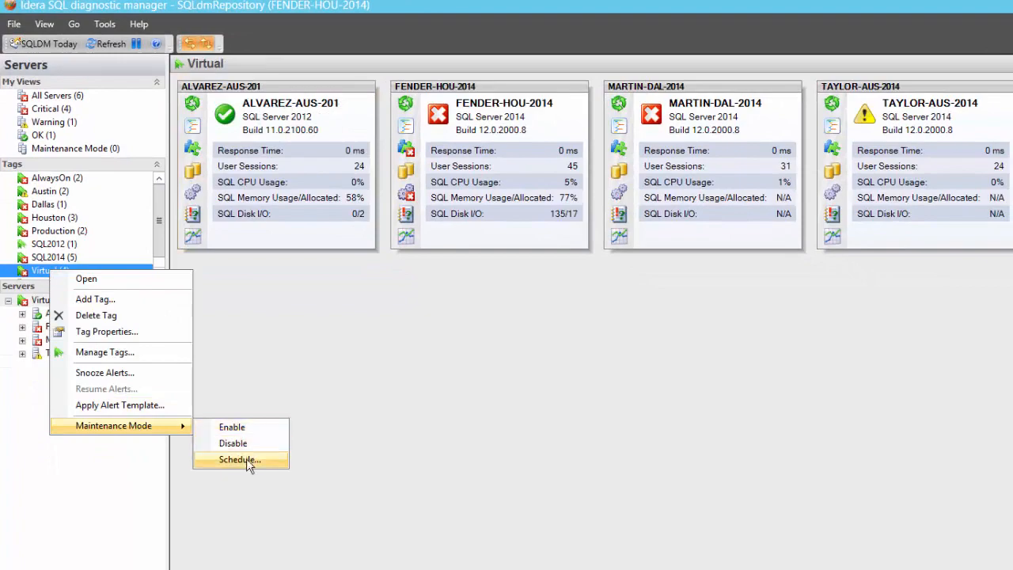
# Schedule maintenance mode for the Virtual servers, keeping them in maintenance until further notice.
pyautogui.click(239, 459)
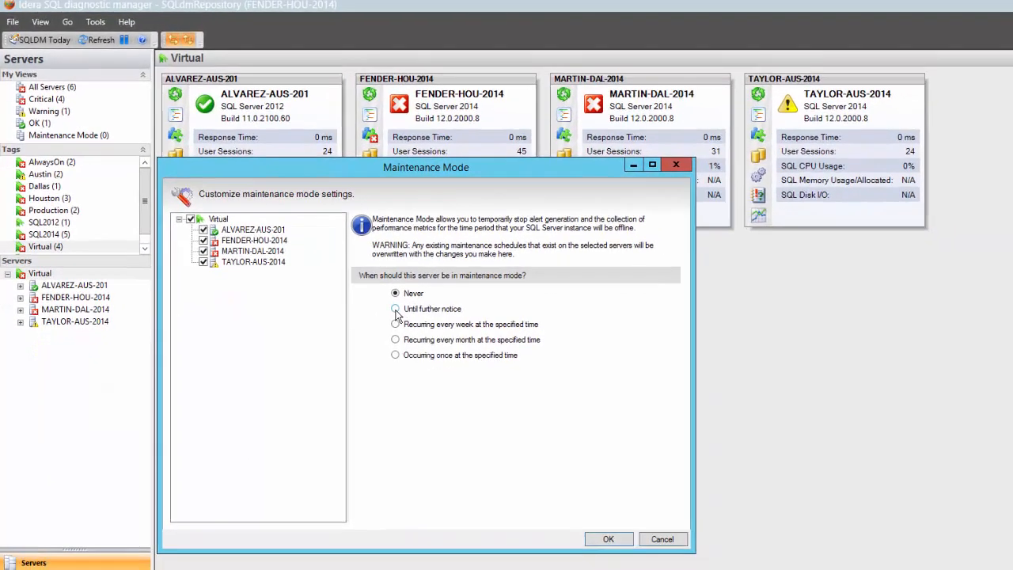
pyautogui.click(396, 323)
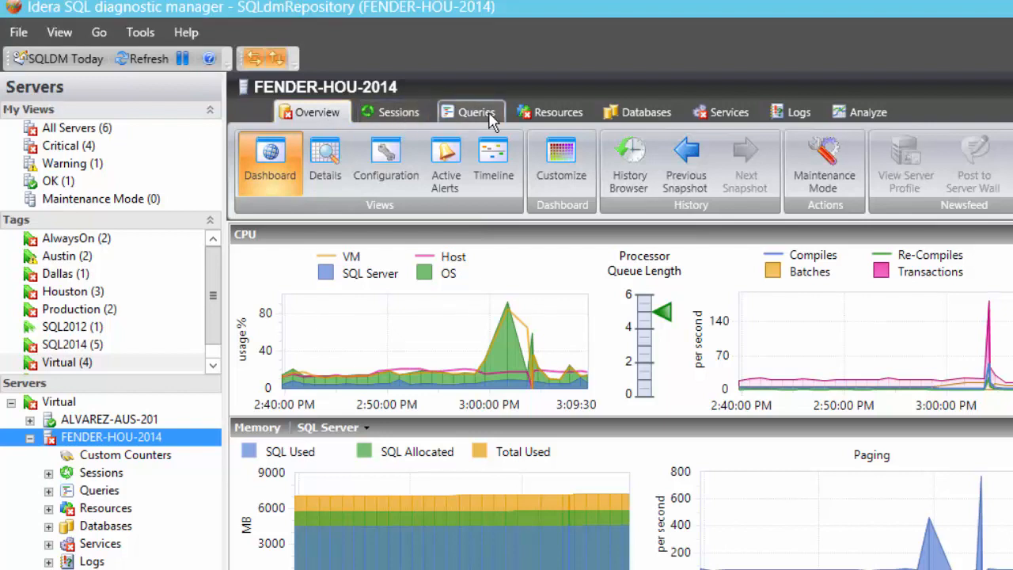
pyautogui.moveTo(646, 111)
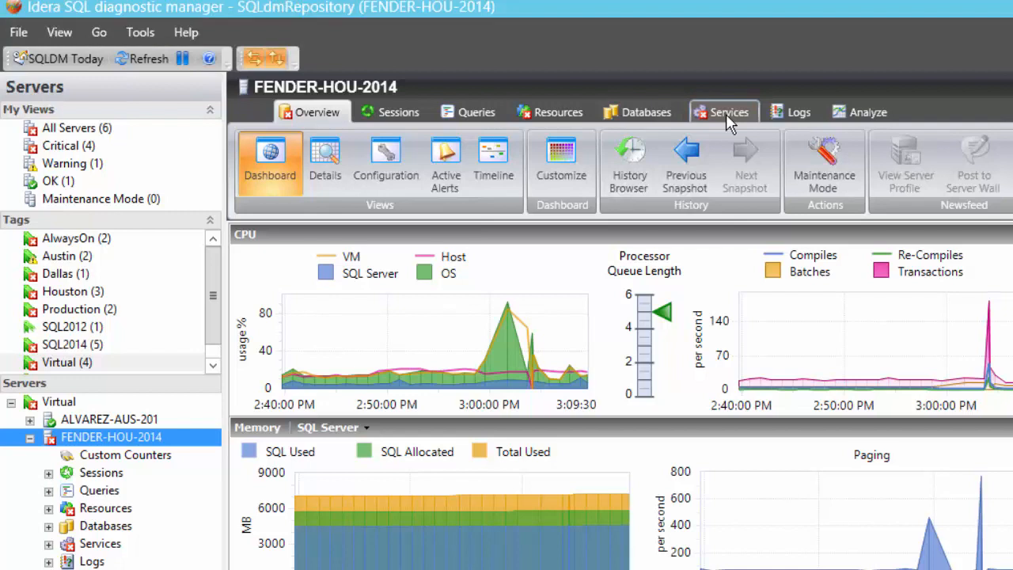
pyautogui.moveTo(868, 111)
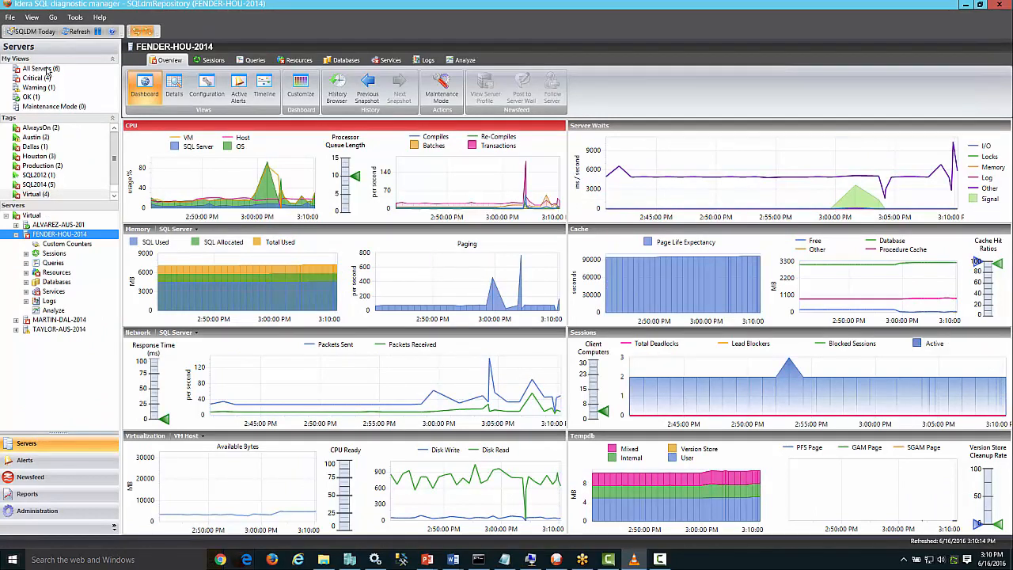
# Return to the full Servers tree to reach FENDER-HOU-2014's overview dashboard.
pyautogui.click(41, 69)
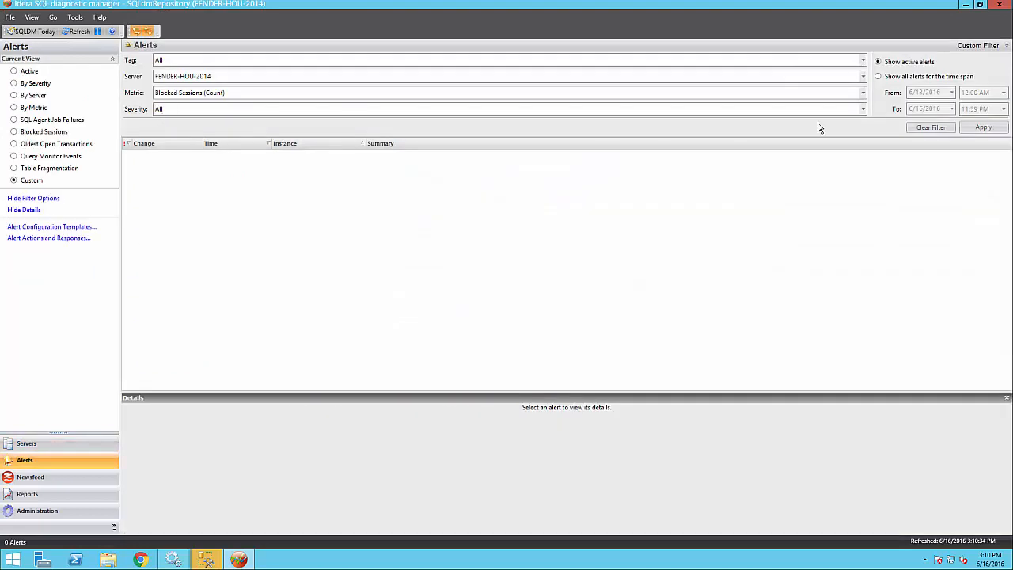
# Show all alerts for the time span and open the Session 69 blocking alert's details.
pyautogui.click(877, 76)
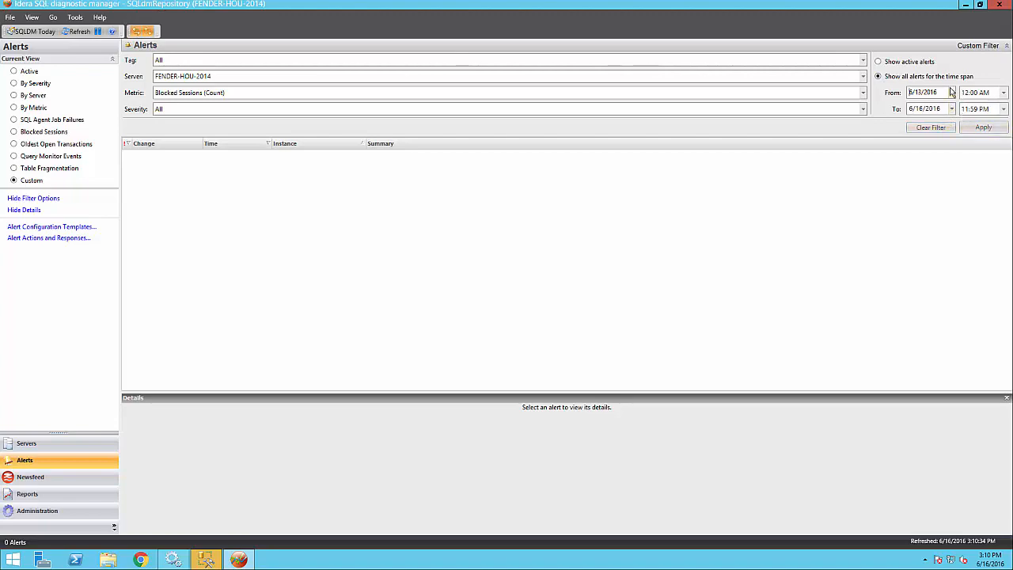
pyautogui.click(984, 127)
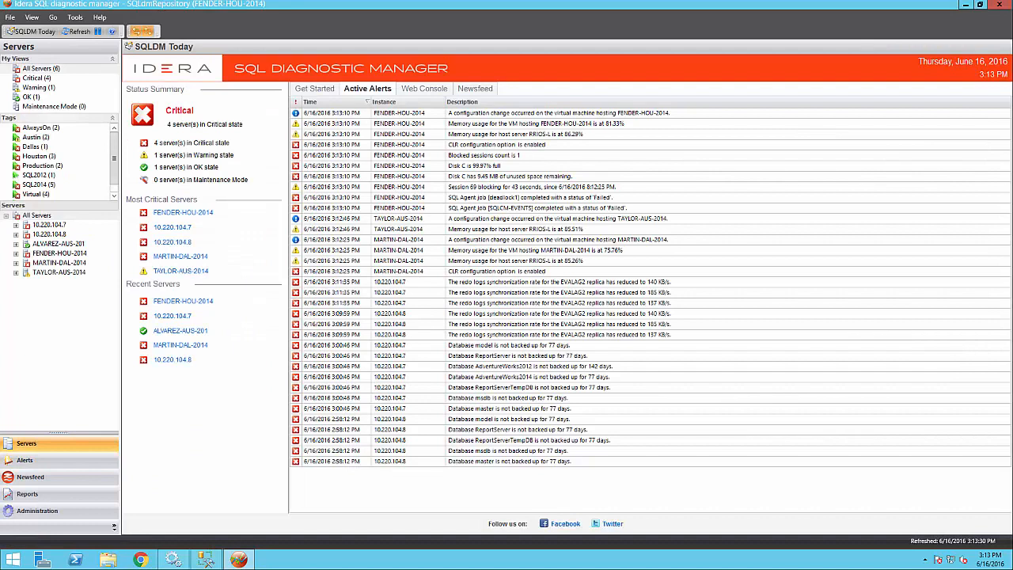
pyautogui.moveTo(114, 336)
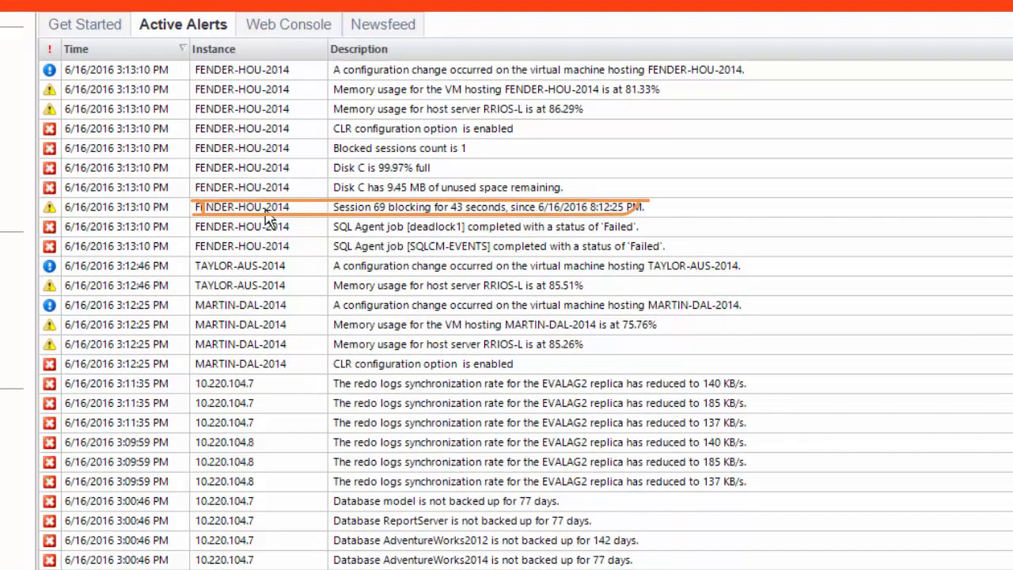
pyautogui.moveTo(298, 214)
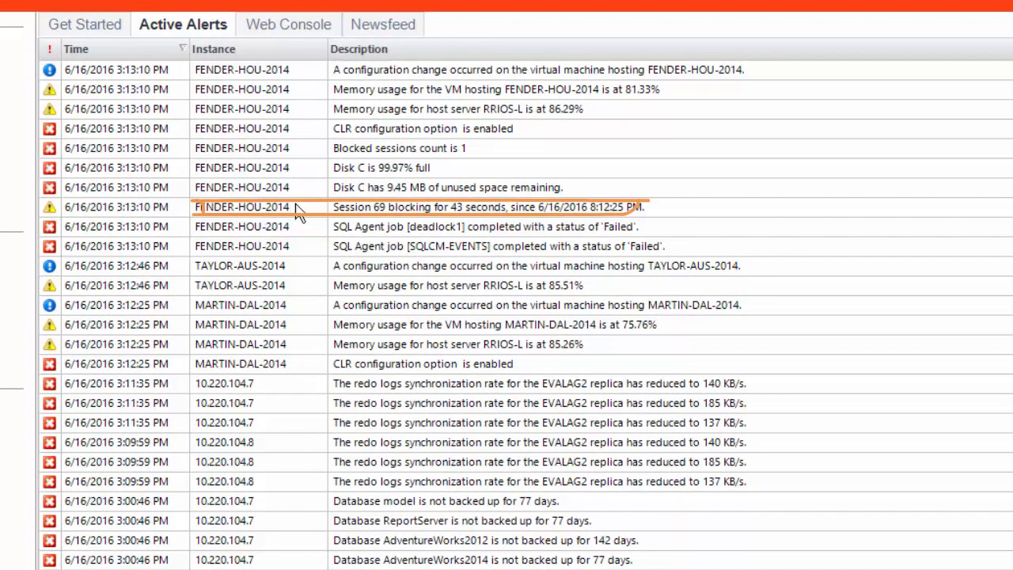
pyautogui.click(475, 206)
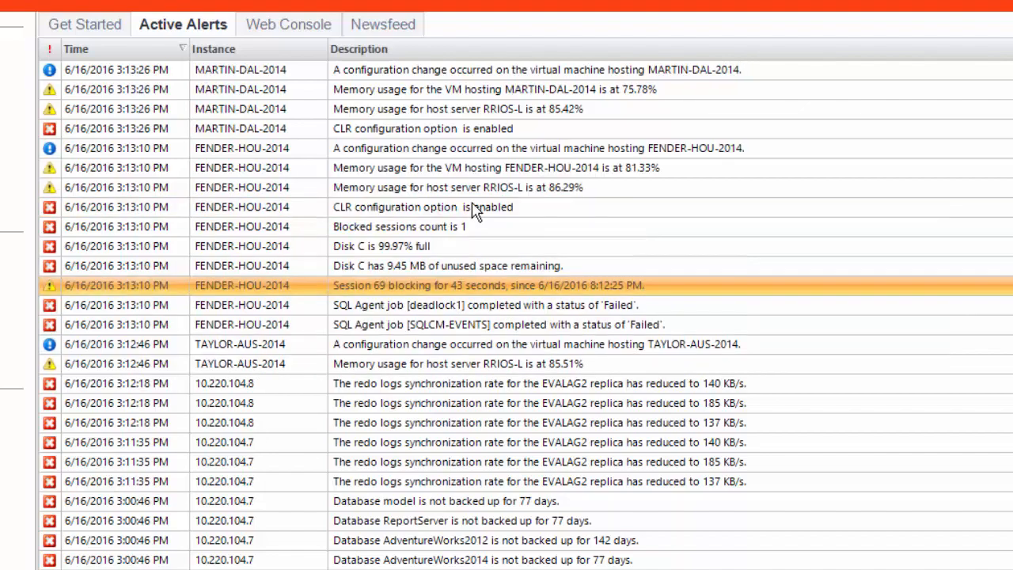
pyautogui.doubleClick(487, 285)
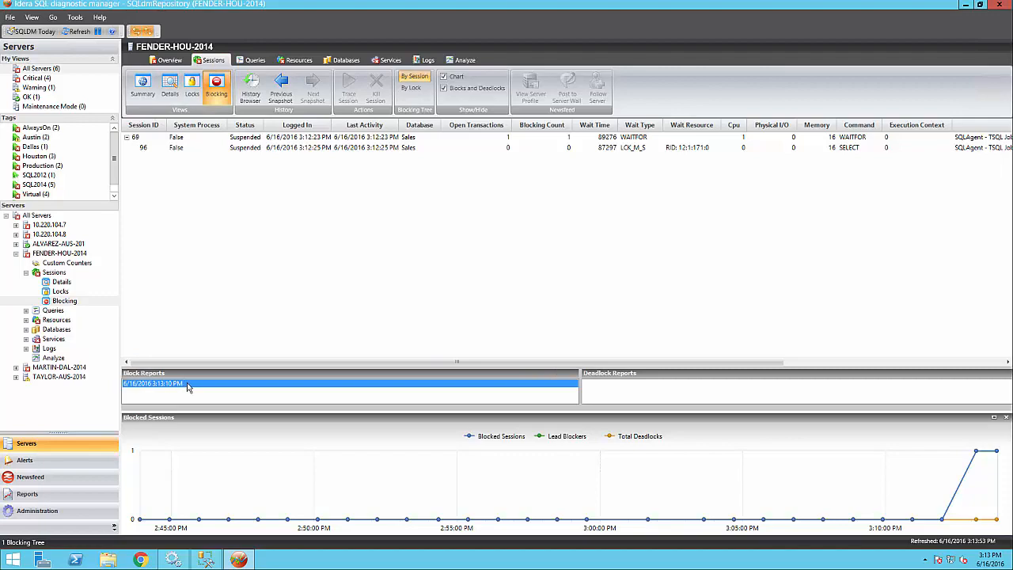
# Open the block report for FENDER-HOU-2014's blocked sessions.
pyautogui.doubleClick(152, 384)
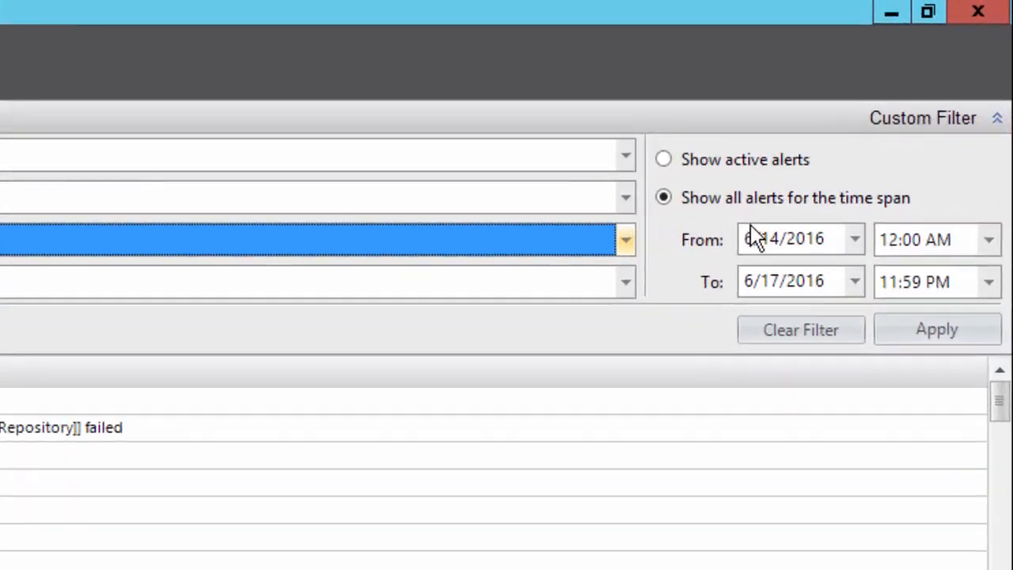
# Set the alert period dates, show the historical view for the critical blocked-sessions alert, and step to the next snapshot.
pyautogui.click(855, 239)
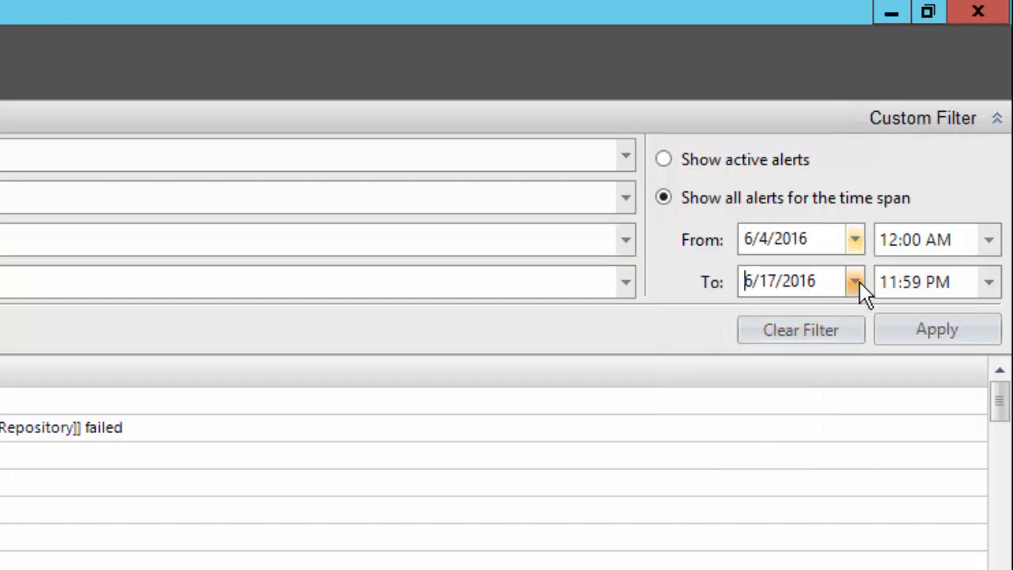
pyautogui.click(855, 282)
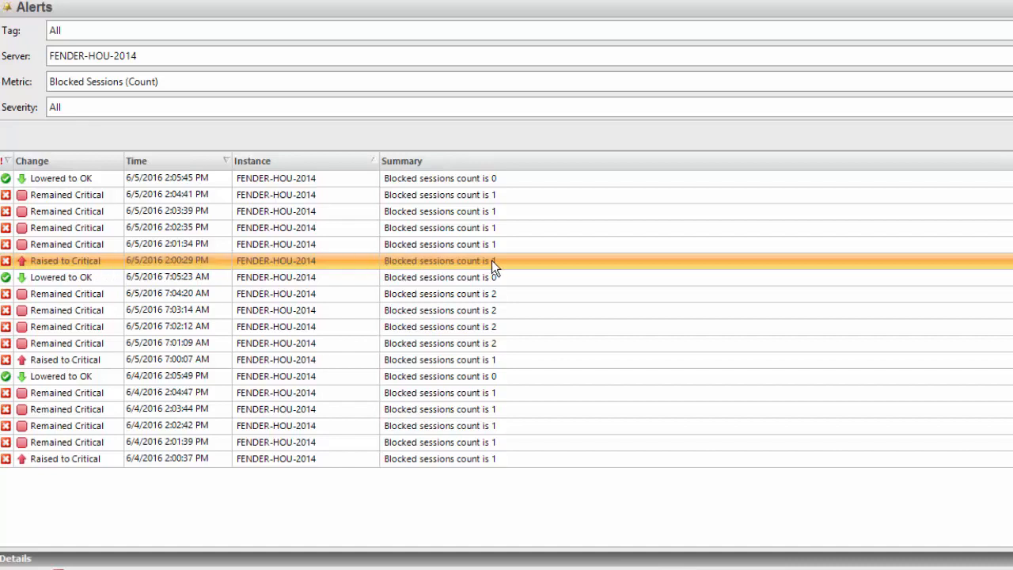
pyautogui.rightClick(491, 263)
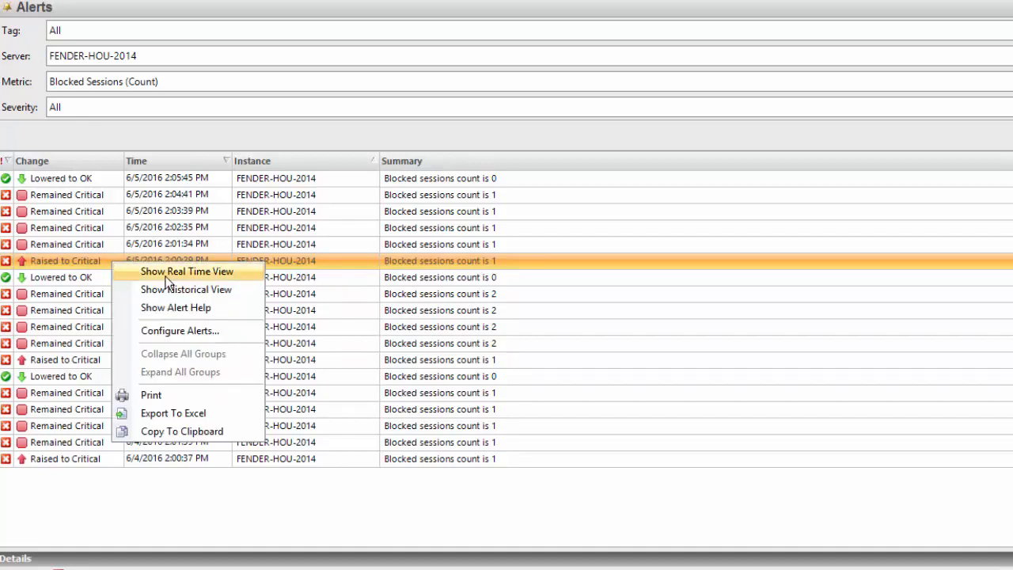
pyautogui.click(186, 288)
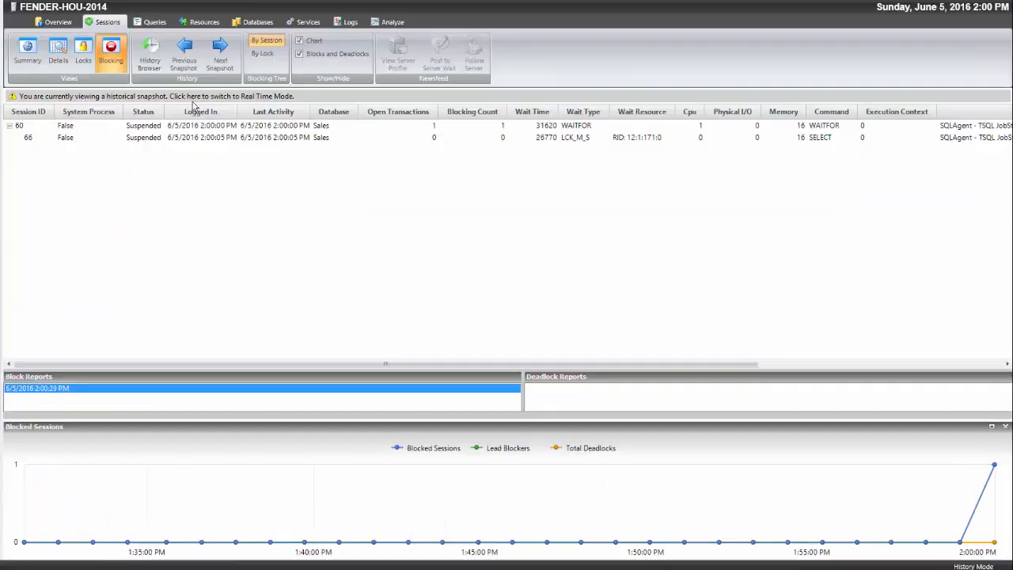
pyautogui.moveTo(943, 70)
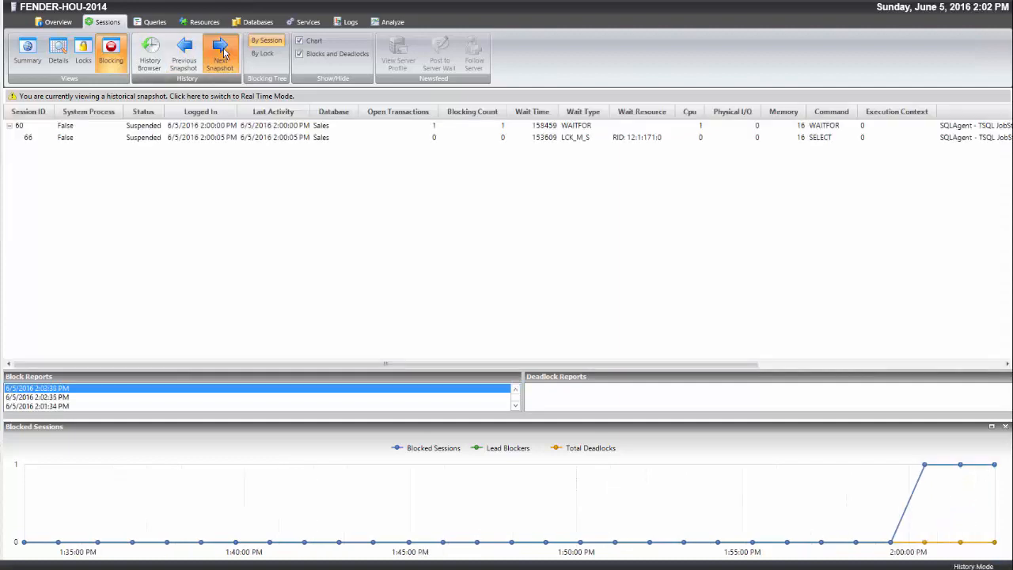
pyautogui.click(220, 50)
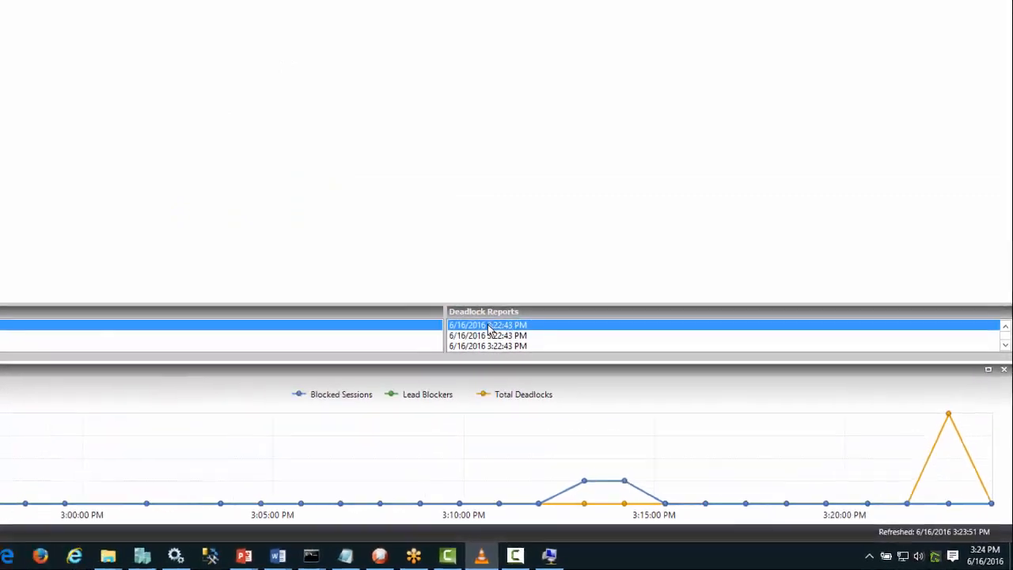
# Open the 3:22:43 PM deadlock report and review its lock details.
pyautogui.doubleClick(488, 325)
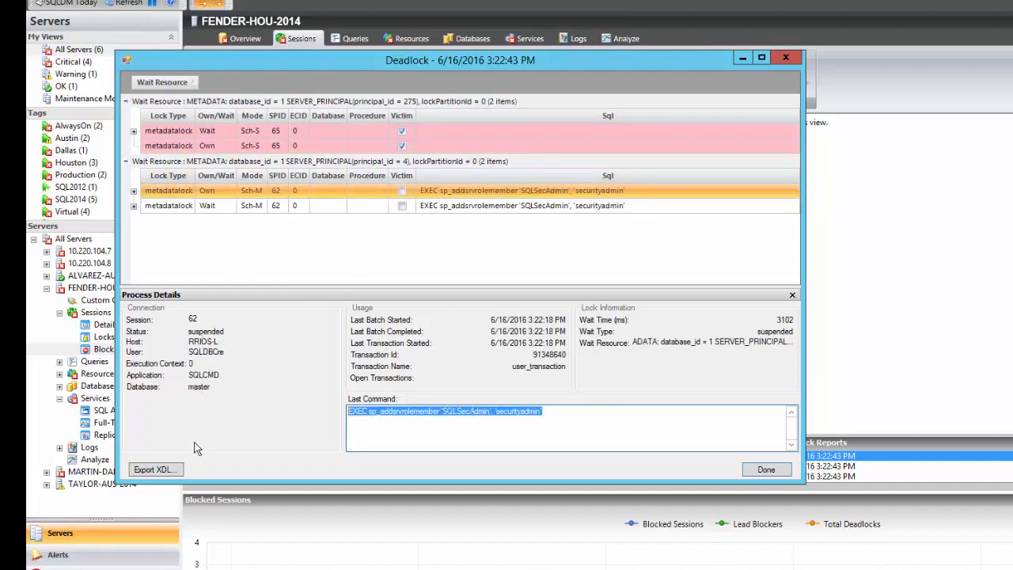
pyautogui.click(155, 469)
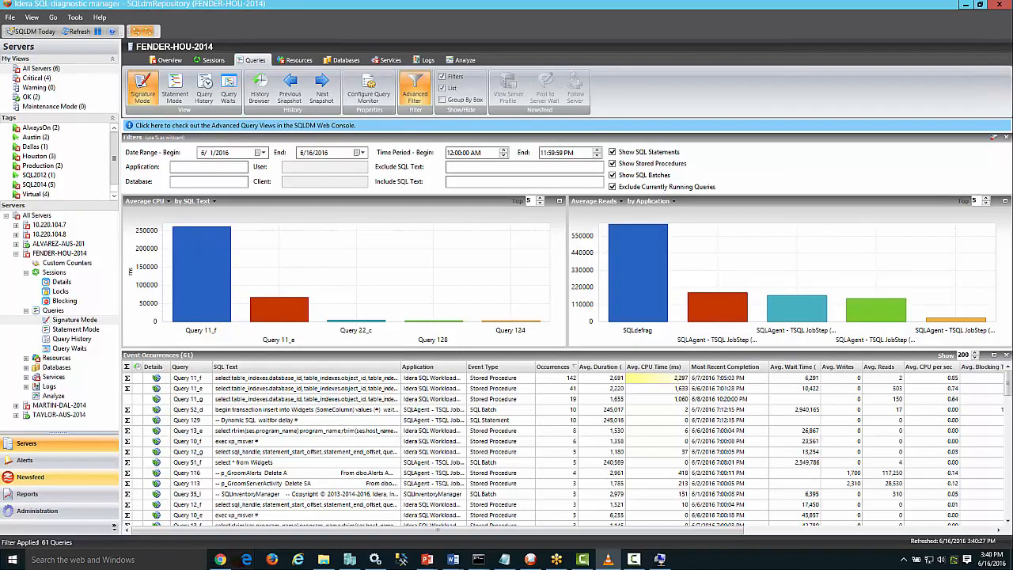
pyautogui.moveTo(60, 230)
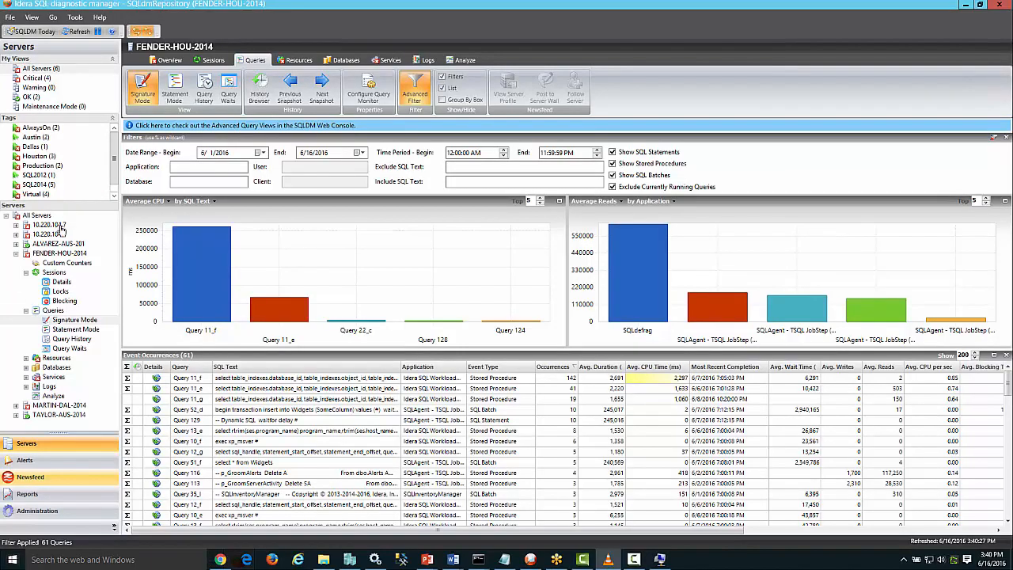
pyautogui.moveTo(367, 349)
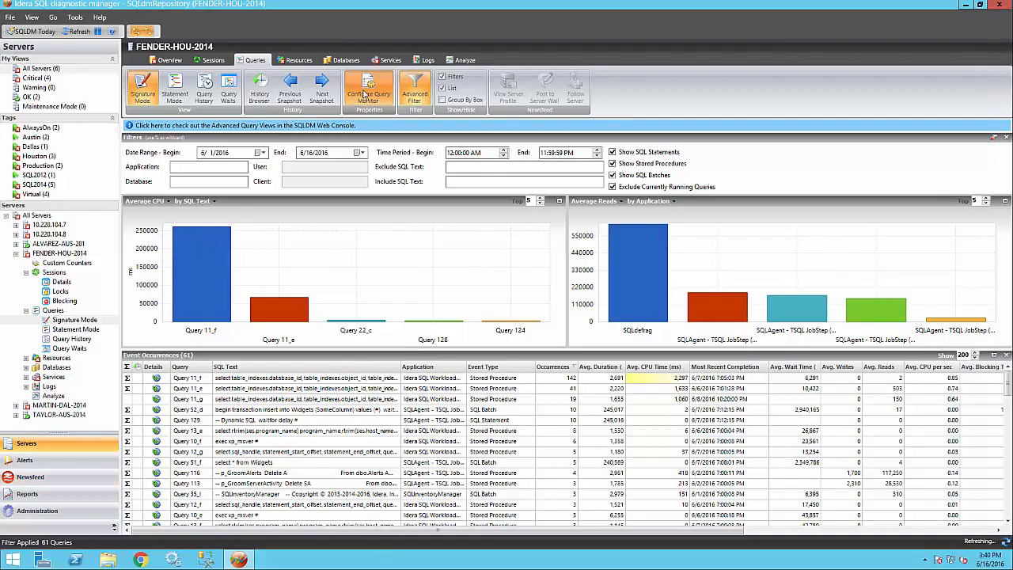
# Show queries in Signature Mode, review the occurrences grid, then switch to Query Waits.
pyautogui.click(369, 89)
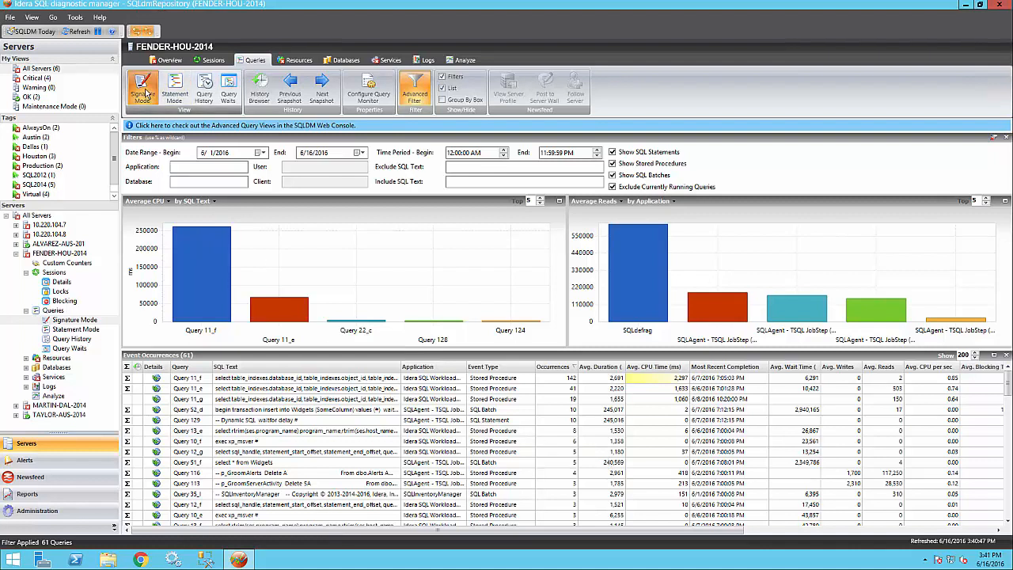
pyautogui.click(261, 152)
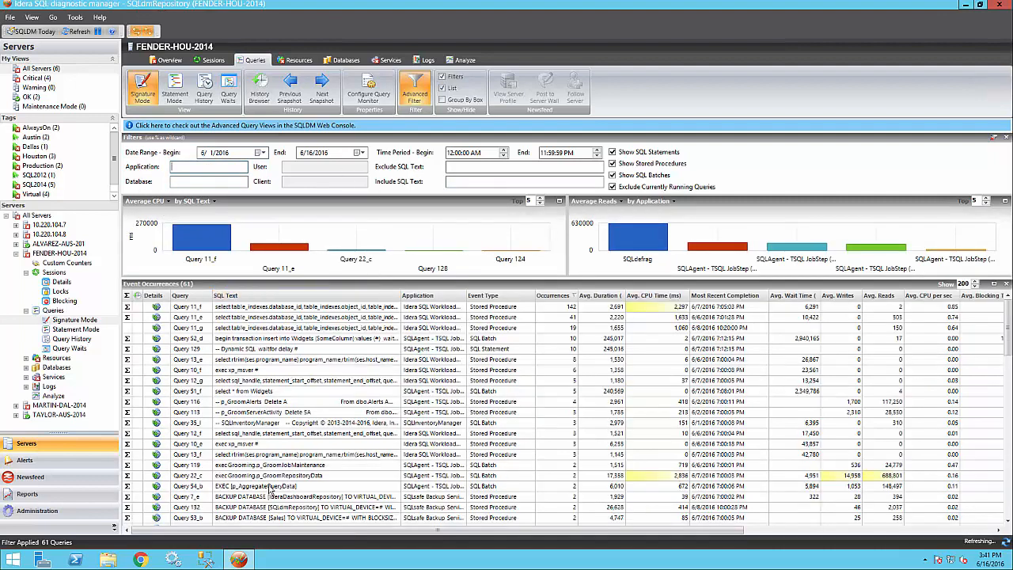
pyautogui.click(600, 296)
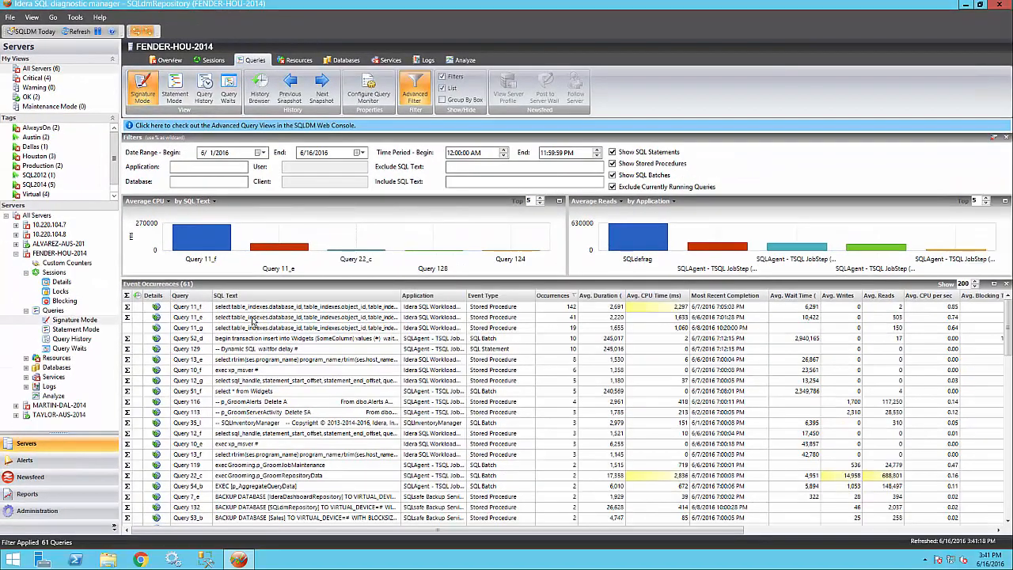
pyautogui.click(554, 296)
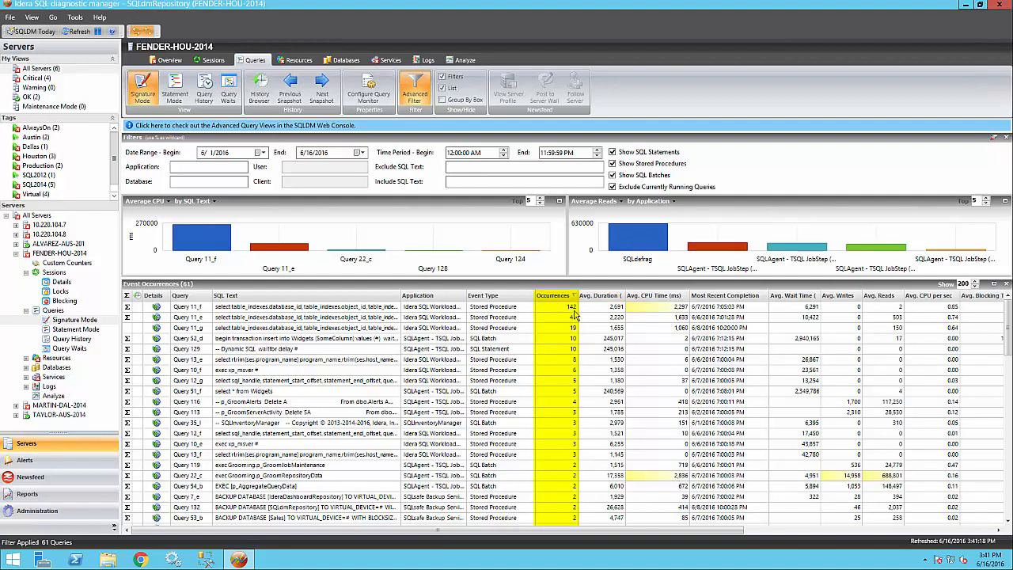
pyautogui.moveTo(573, 313)
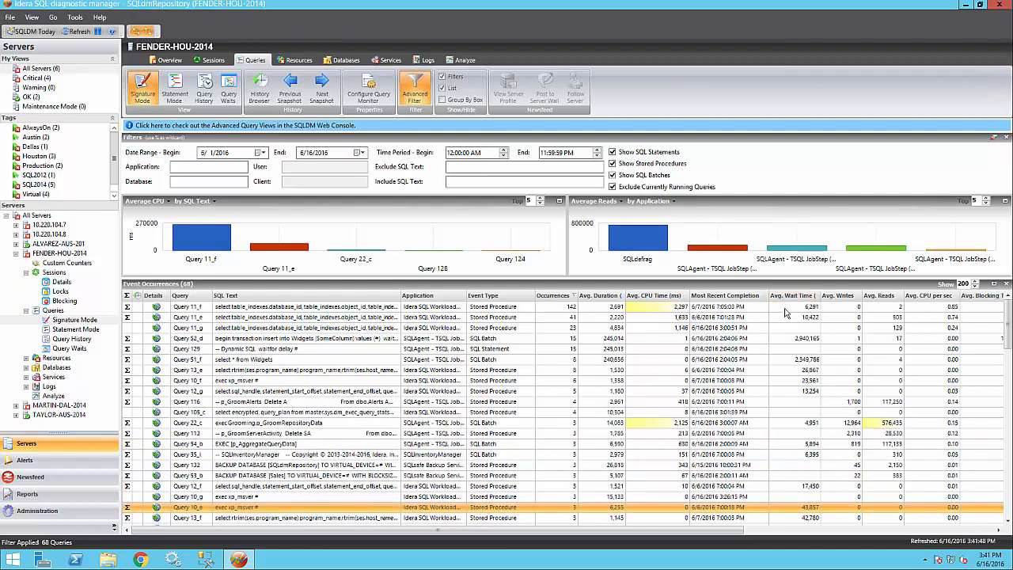
pyautogui.moveTo(204, 108)
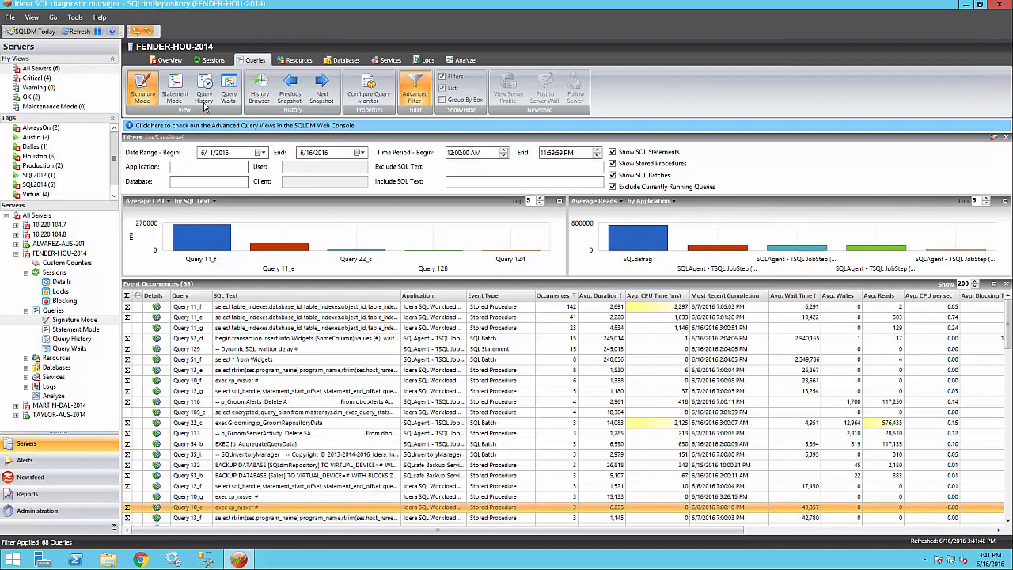
pyautogui.click(174, 89)
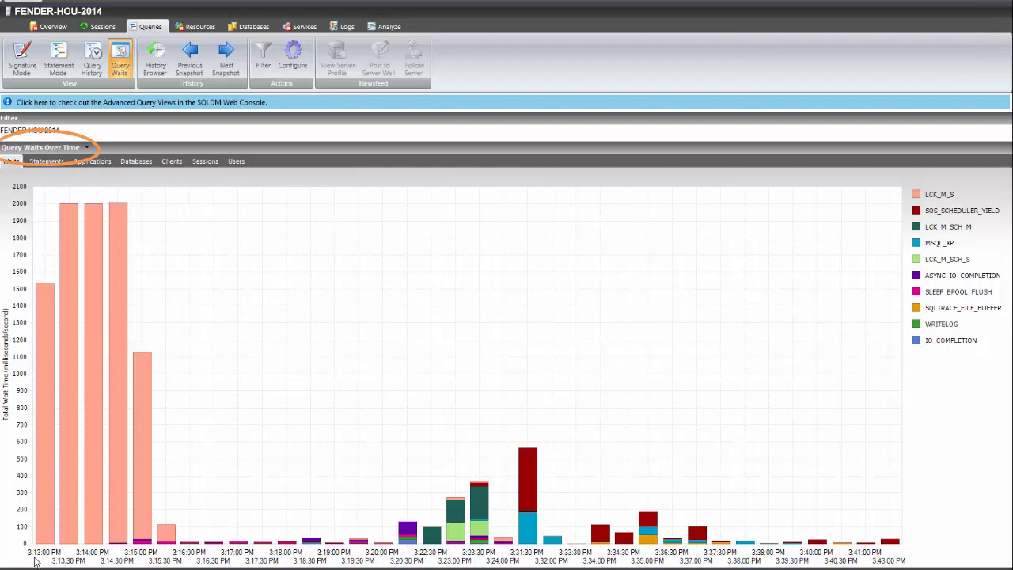
pyautogui.moveTo(867, 558)
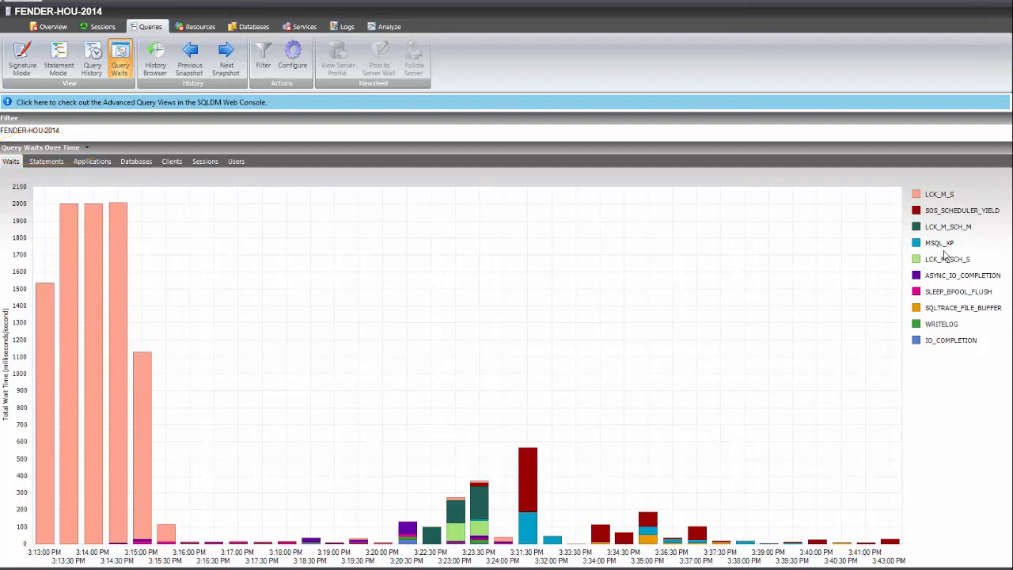
pyautogui.moveTo(657, 209)
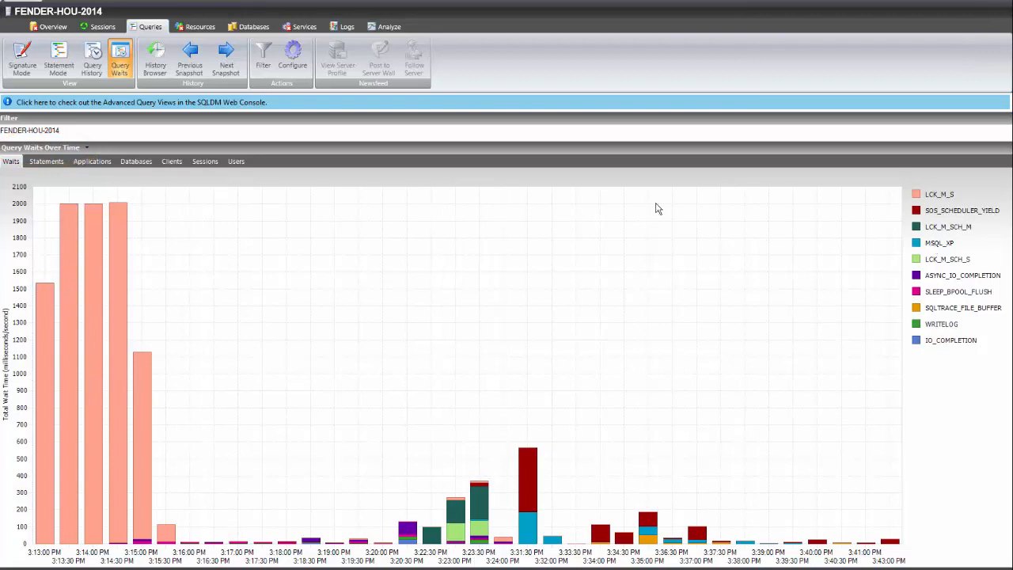
pyautogui.moveTo(66, 151)
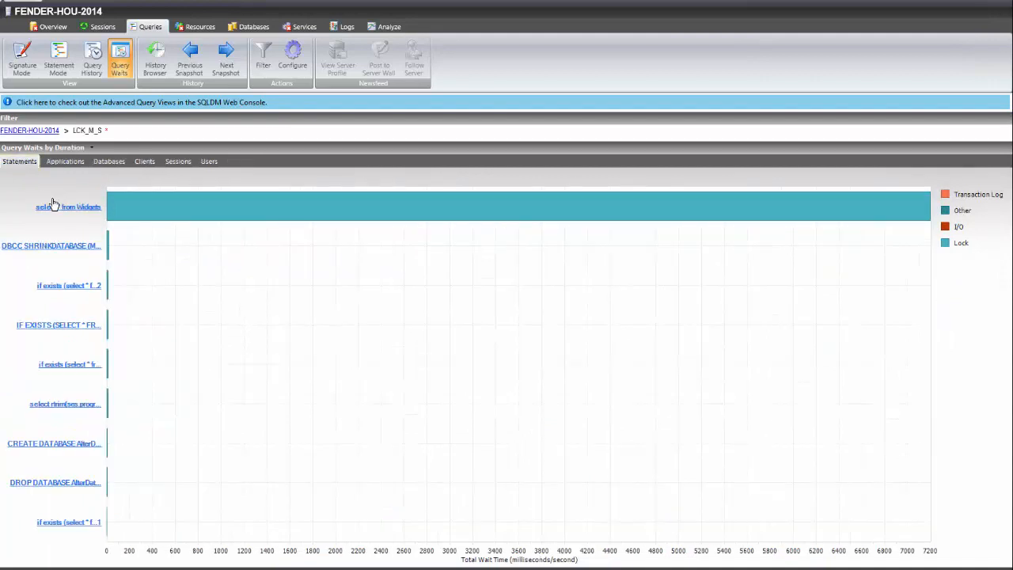
# Drill into the 'select * from Widgets' statement and FENDER-HOU-2014 client waits, then wait time by application.
pyautogui.click(66, 206)
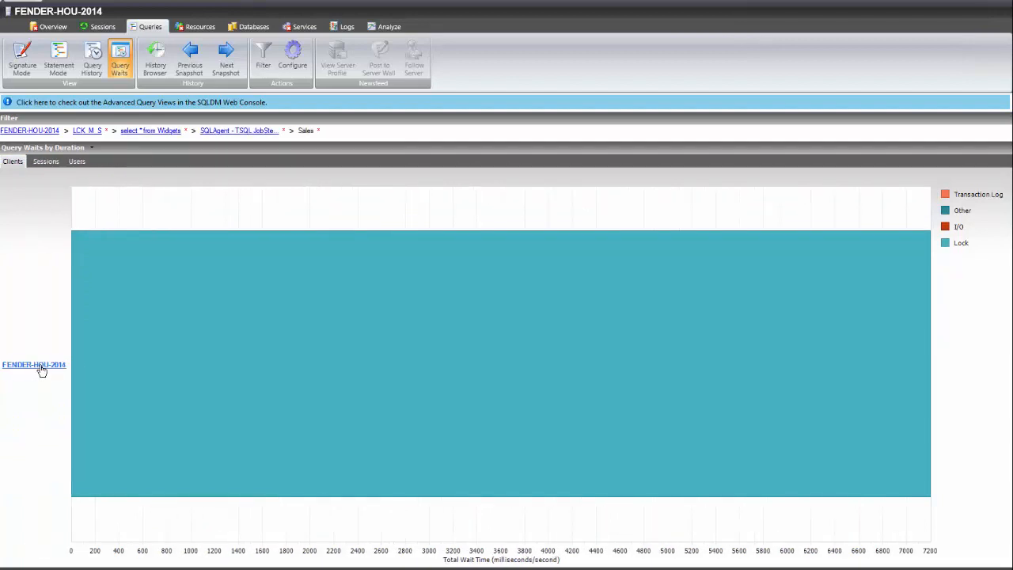
pyautogui.click(33, 364)
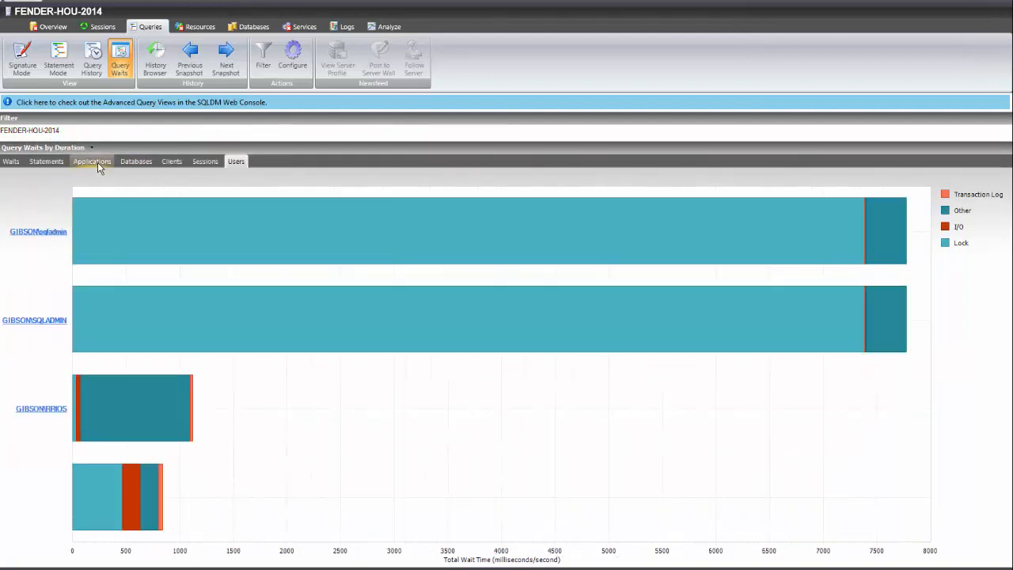
pyautogui.click(92, 161)
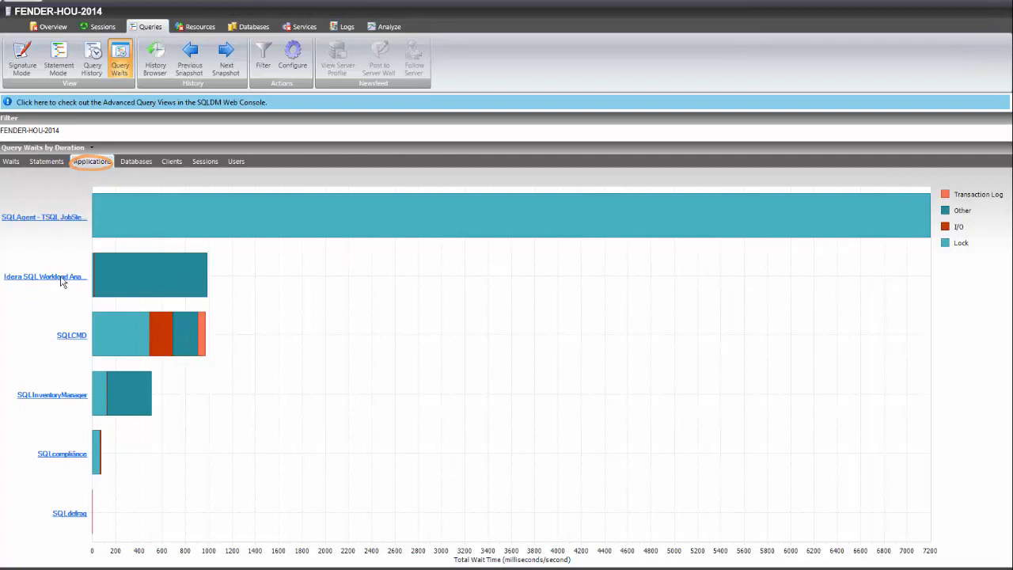
pyautogui.click(45, 275)
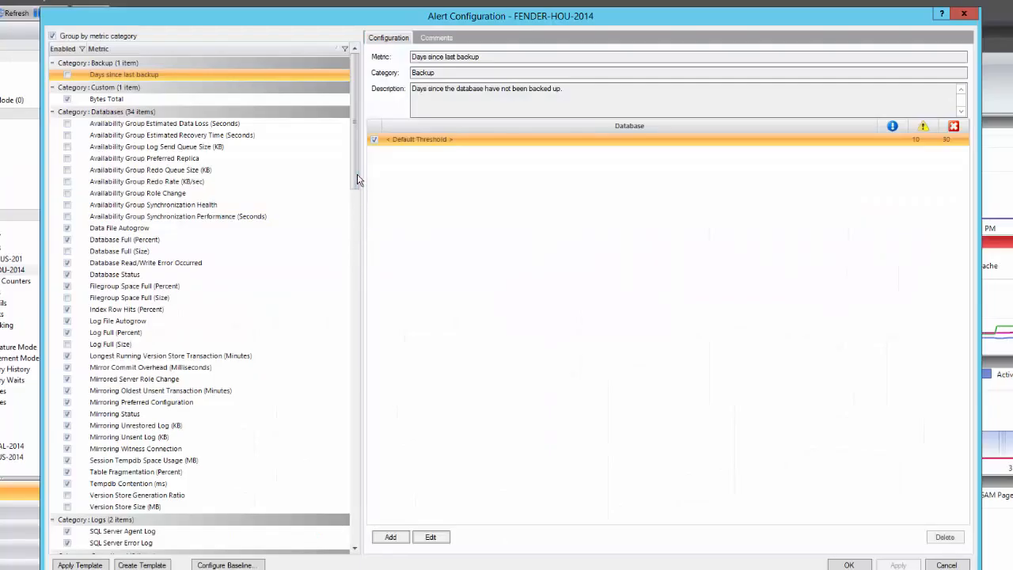
# Review thresholds for Mirroring Unsent Log (KB) and open the server's baseline settings.
pyautogui.scroll(-3)
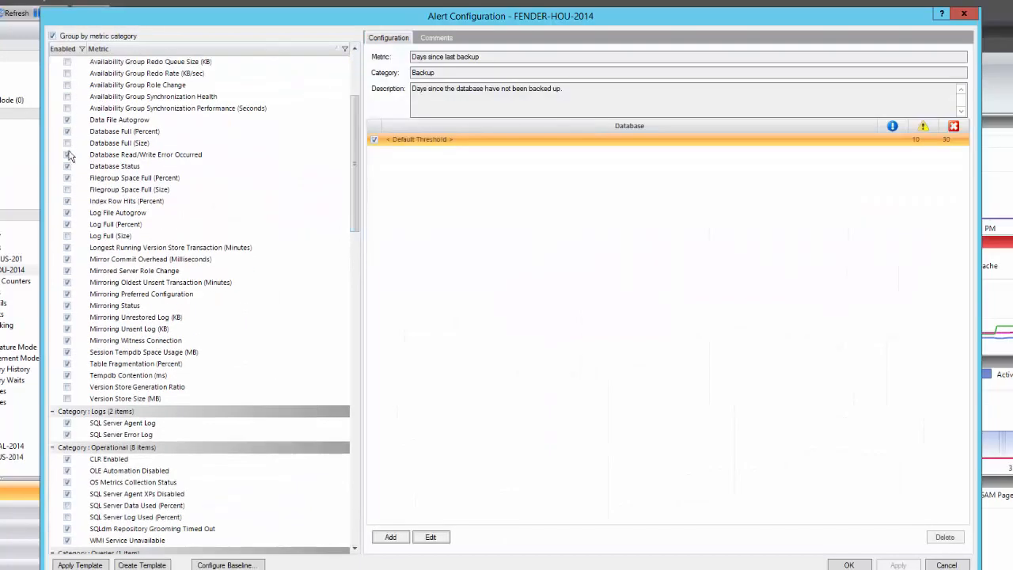
pyautogui.click(130, 328)
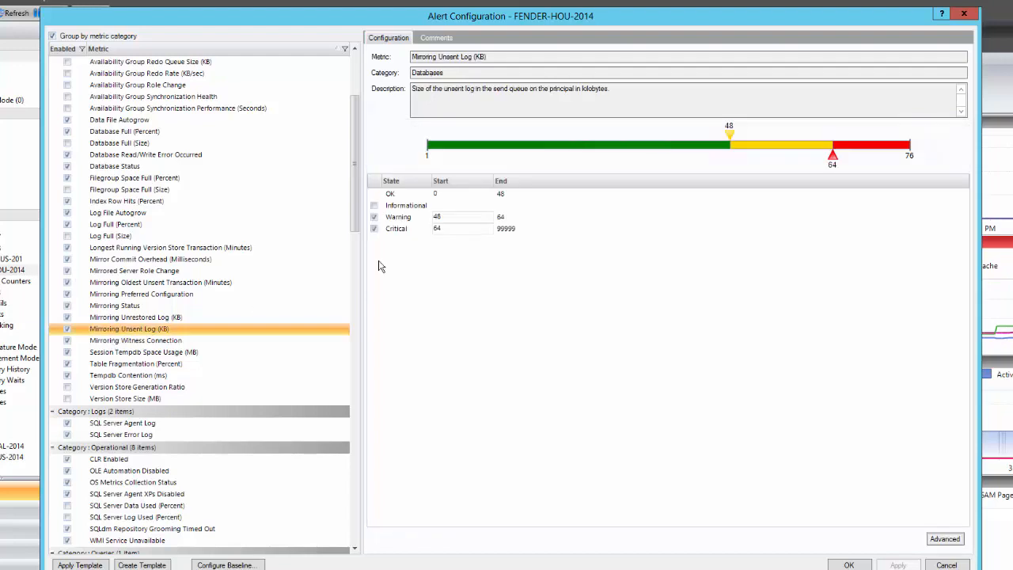
pyautogui.click(136, 386)
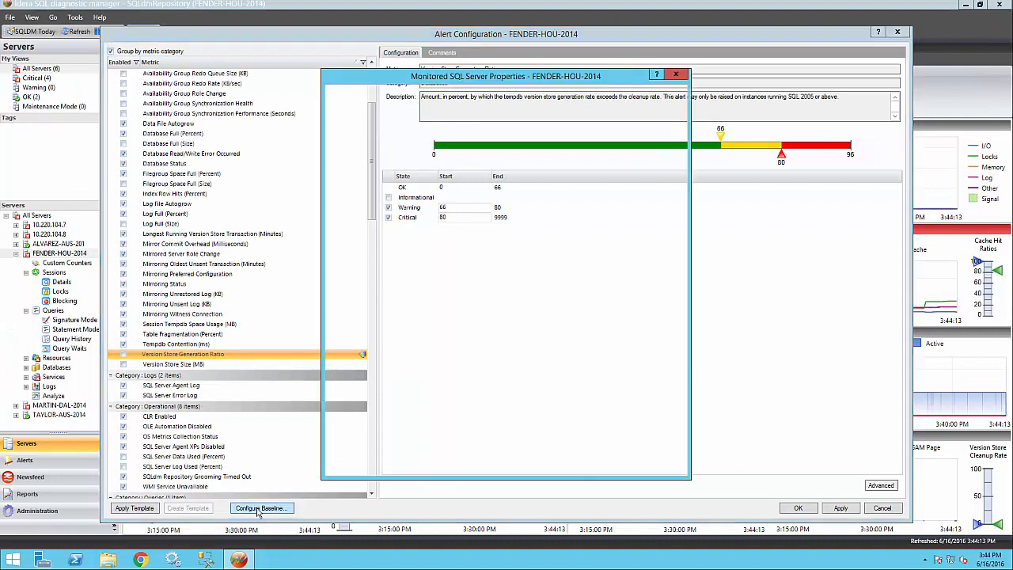
pyautogui.click(262, 508)
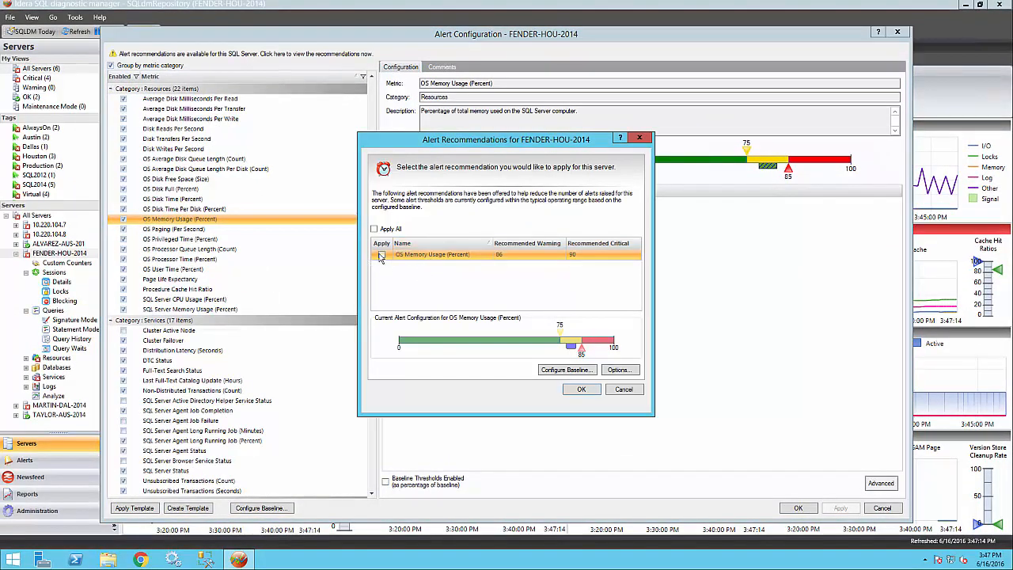
# Mark the OS Memory Usage alert recommendation to apply.
pyautogui.click(581, 390)
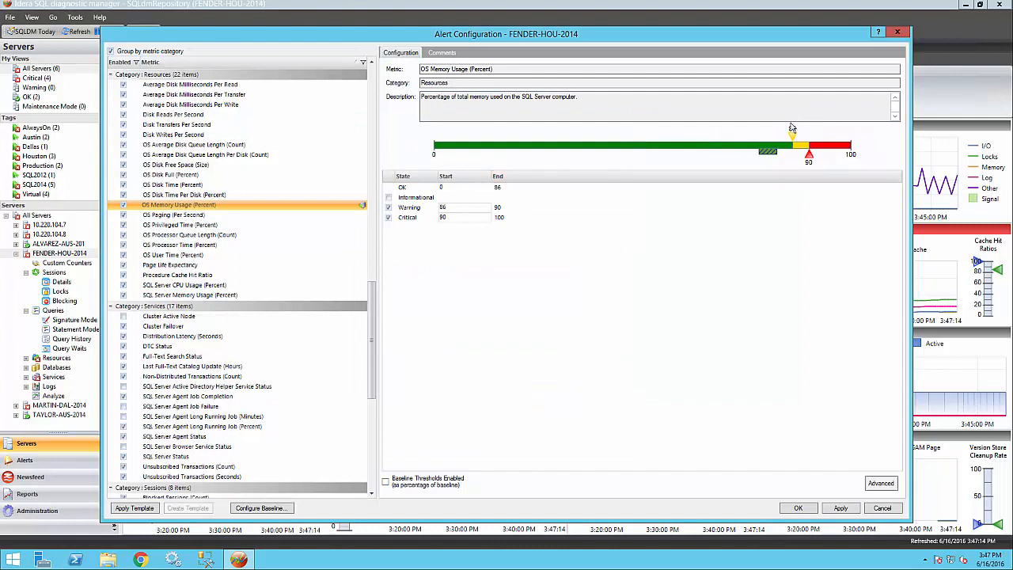
pyautogui.click(179, 244)
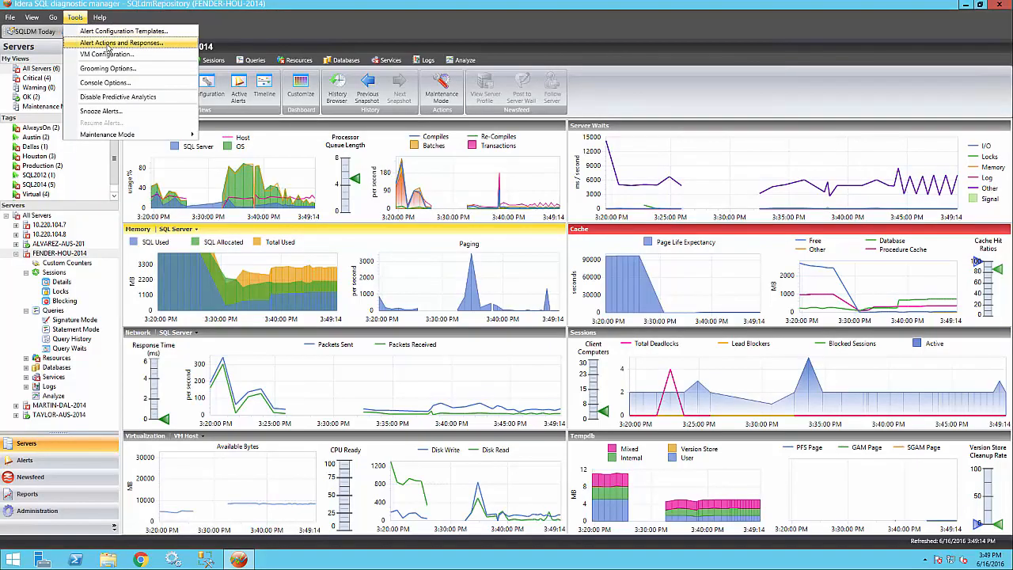
# Review the Blocking response's email action and its time period settings under Alert Actions and Responses.
pyautogui.click(121, 43)
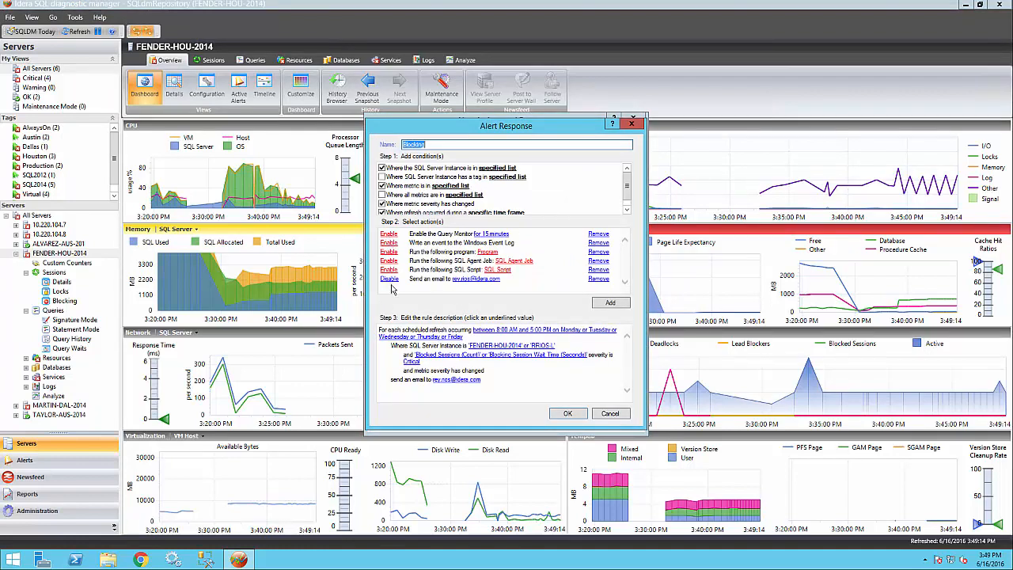
pyautogui.click(475, 278)
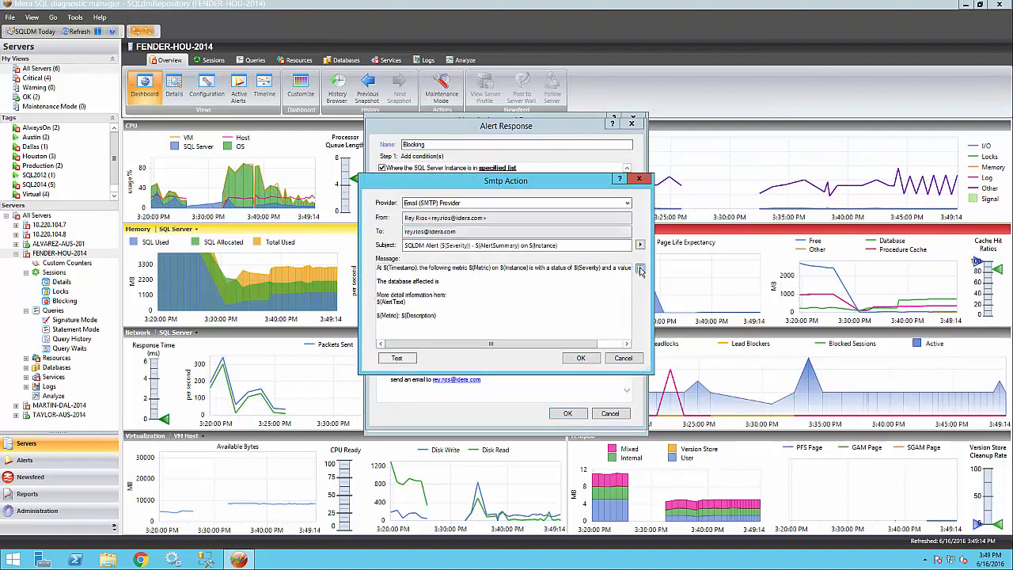
pyautogui.click(639, 269)
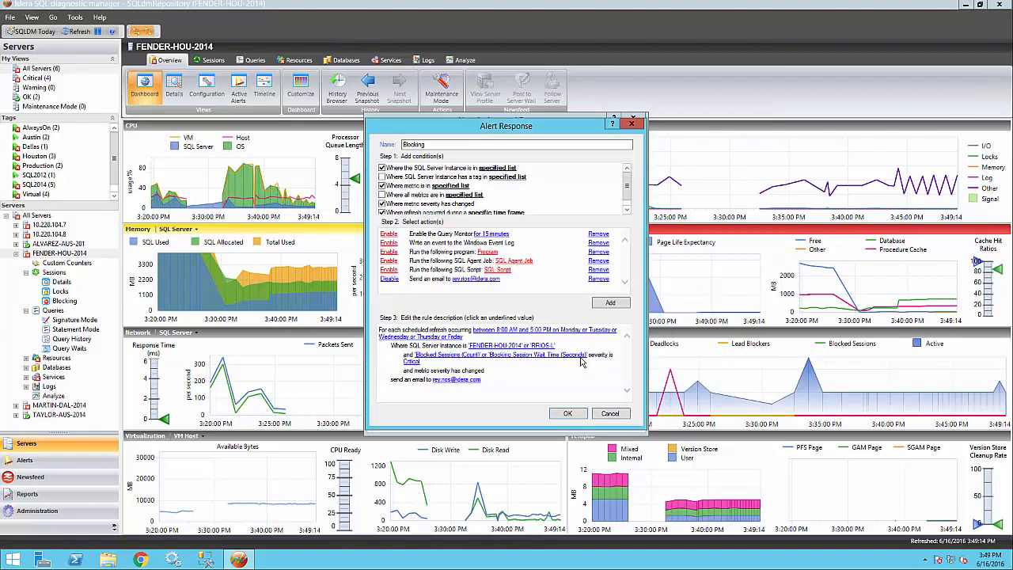
pyautogui.click(554, 331)
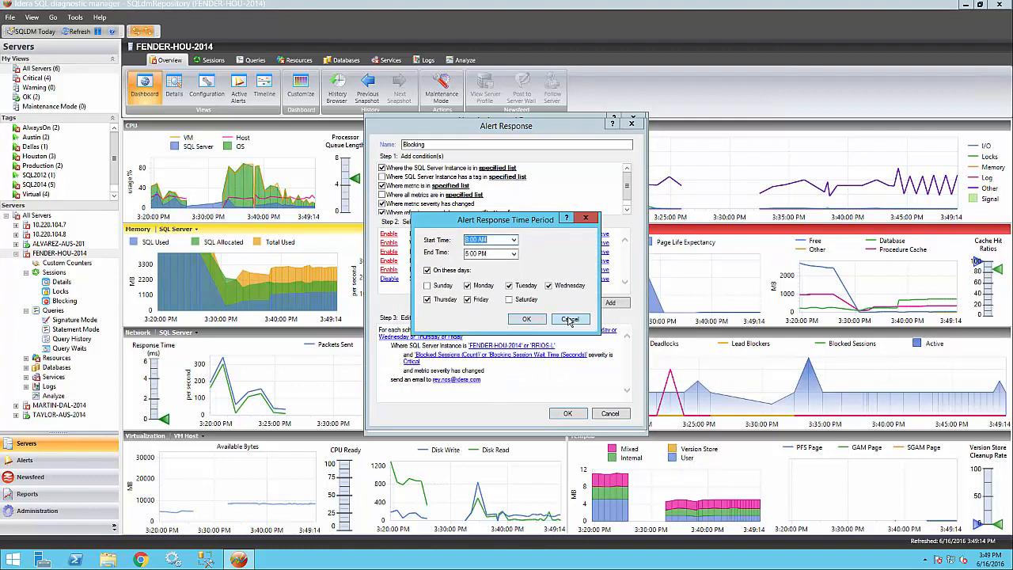
pyautogui.click(526, 319)
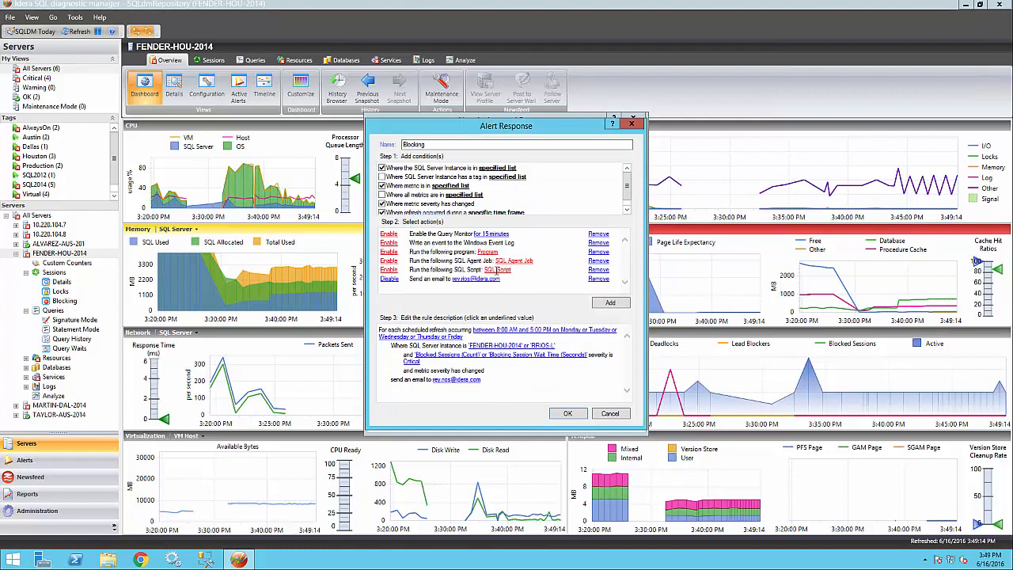
# Create the full transaction log response with the Log Truncation script action and save it.
pyautogui.click(497, 269)
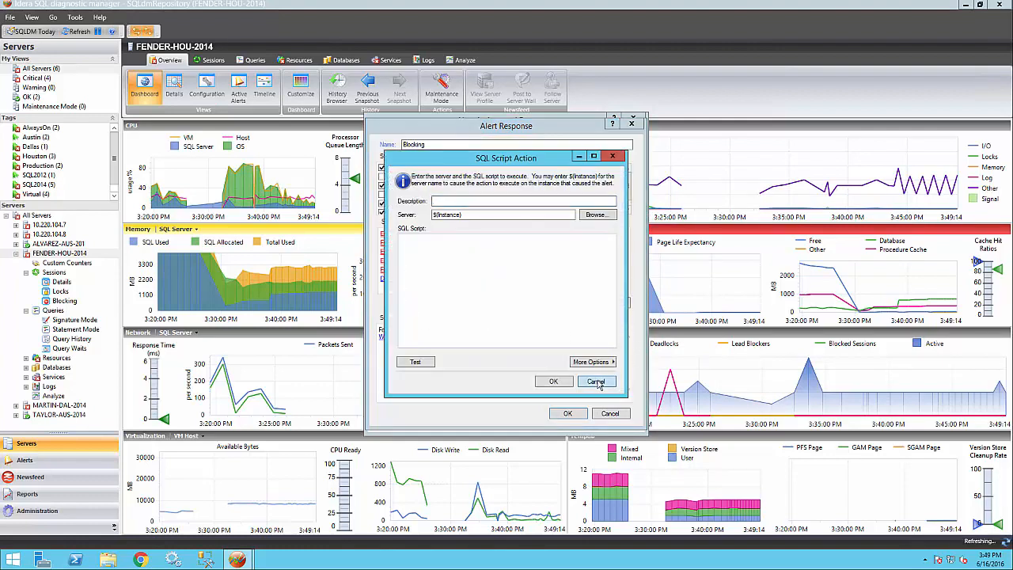
pyautogui.click(597, 381)
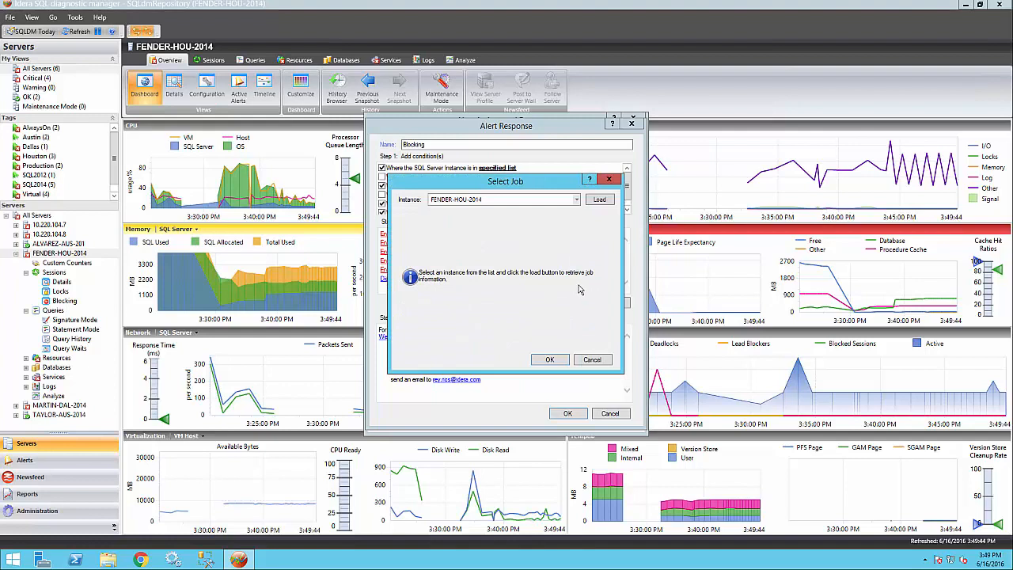
pyautogui.click(600, 199)
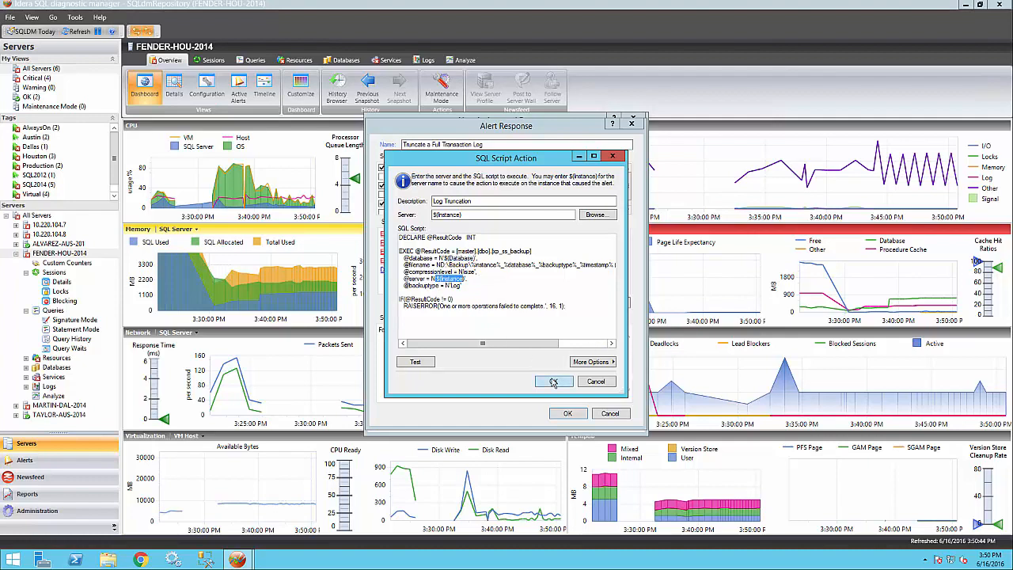
pyautogui.click(555, 381)
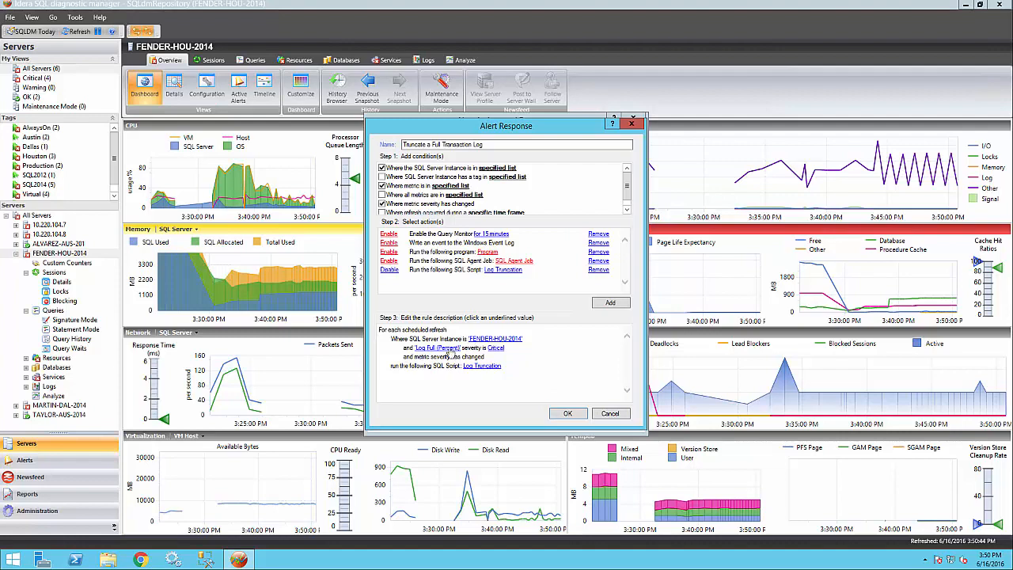
pyautogui.click(609, 413)
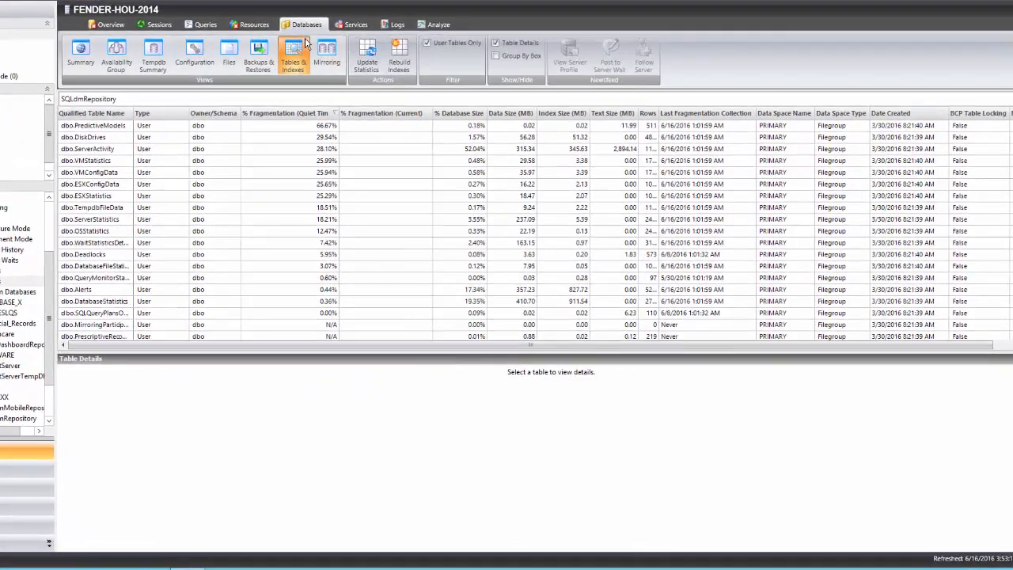
# View PredictiveModels' dependencies and indexes, then rebuild indexes on dbo.DiskDrives with refresh paused.
pyautogui.click(92, 125)
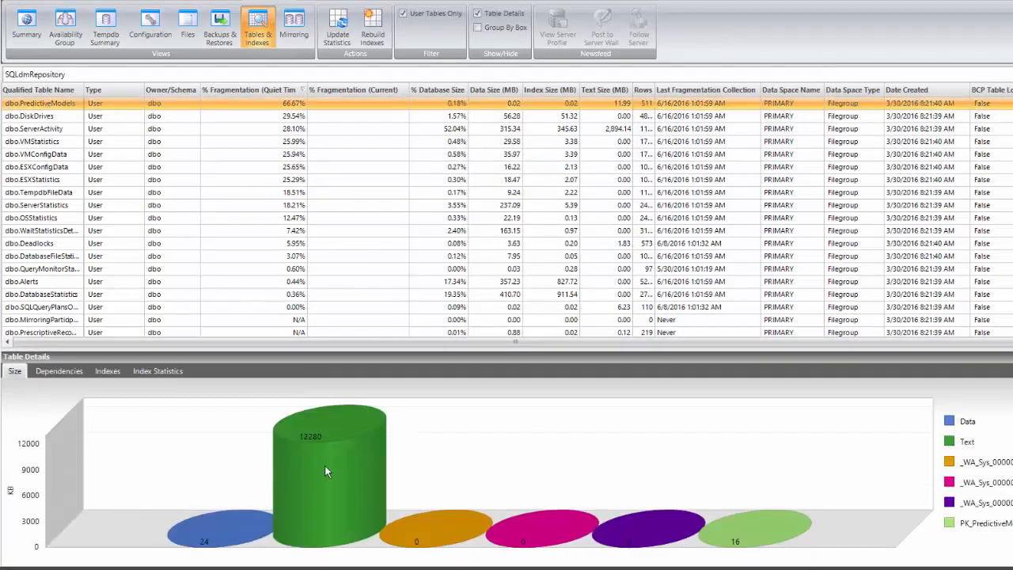
pyautogui.click(108, 371)
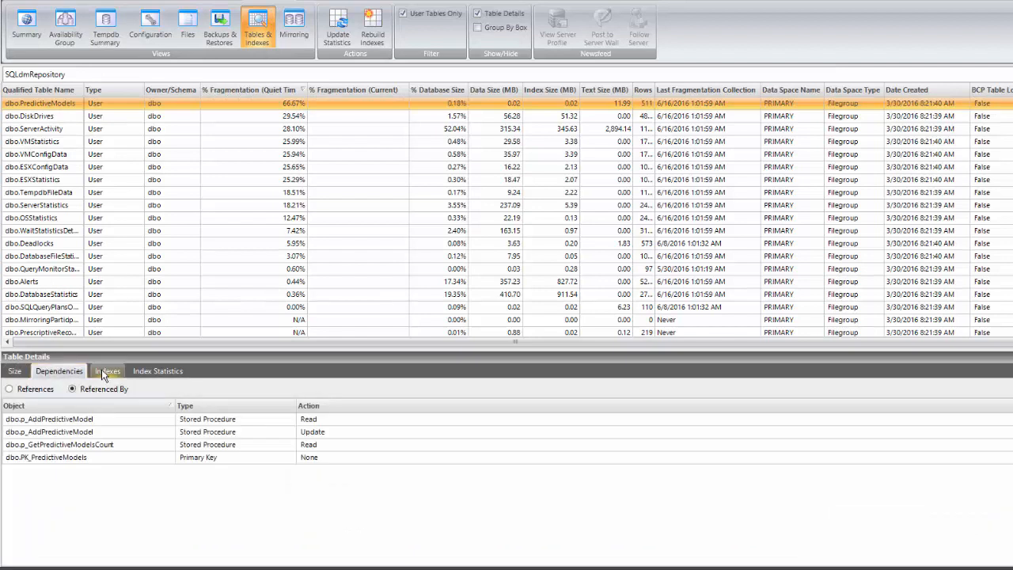
pyautogui.click(158, 370)
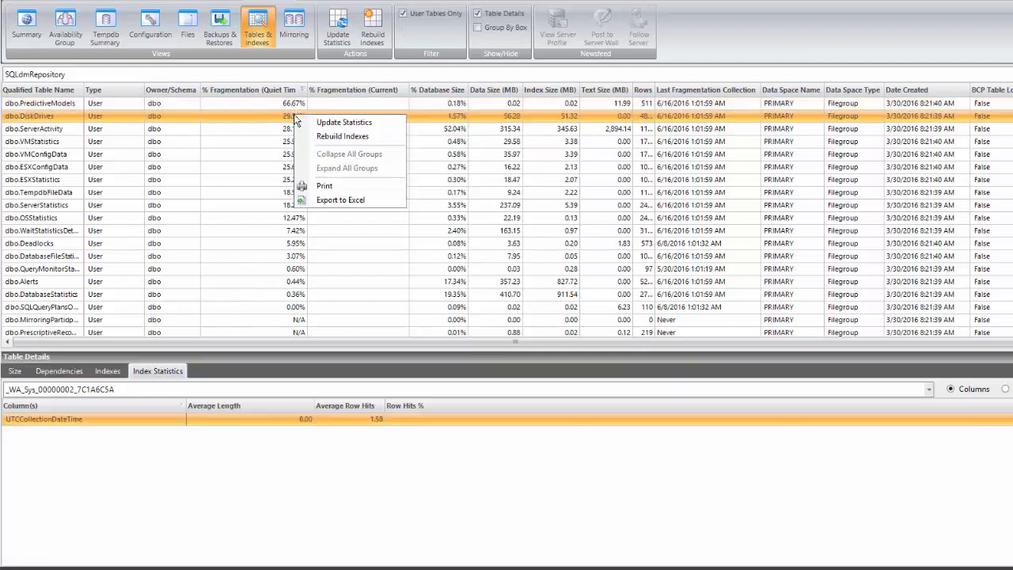
pyautogui.click(342, 137)
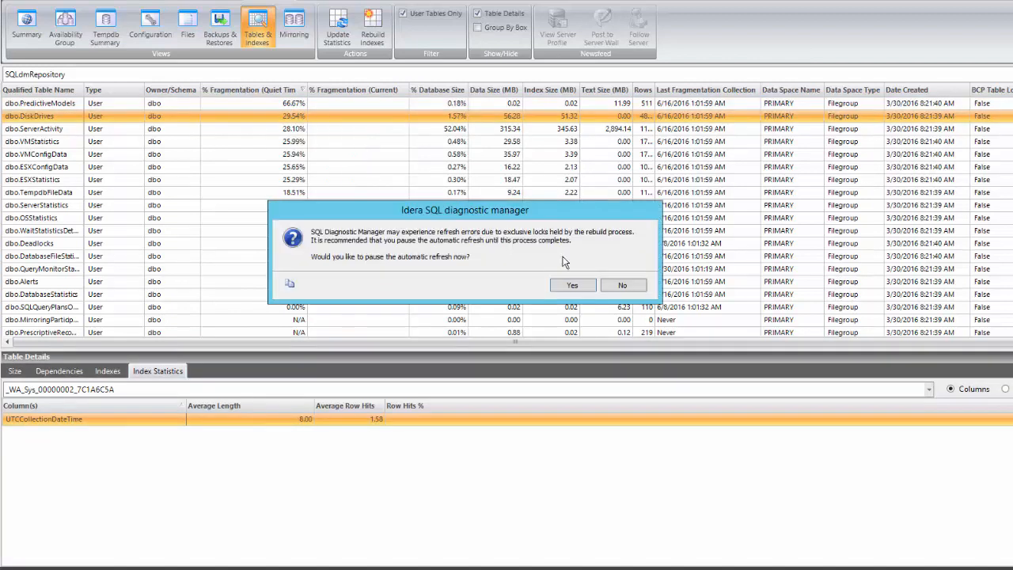
pyautogui.click(573, 285)
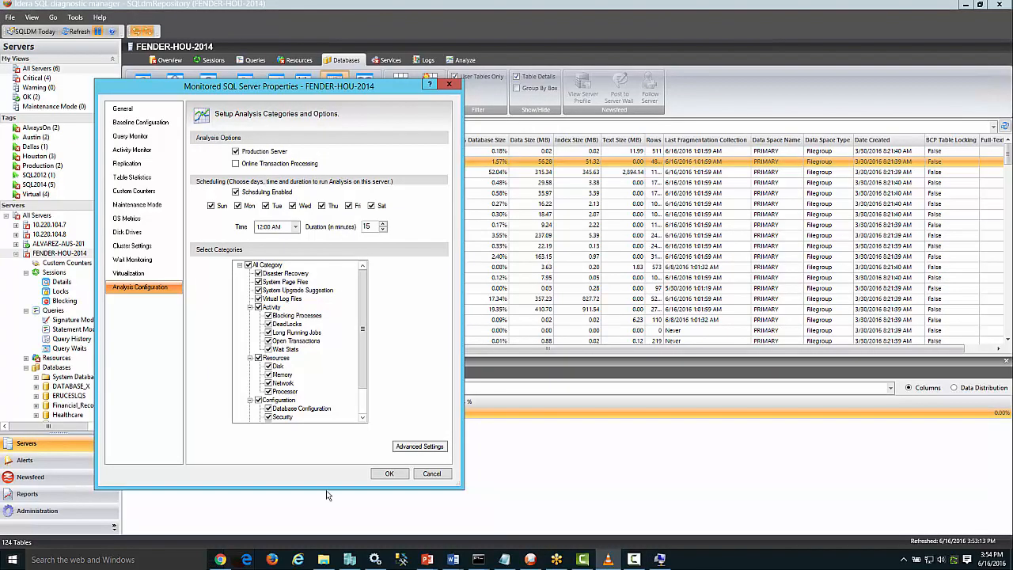
pyautogui.moveTo(293, 282)
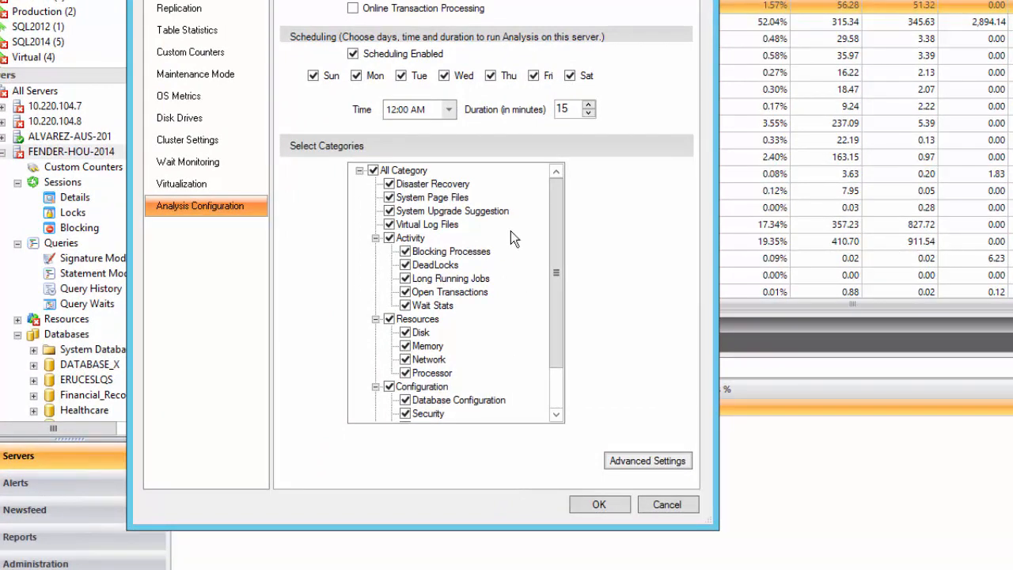
# Read the Blocking Processes, DeadLocks and Database Configuration analysis category descriptions.
pyautogui.click(450, 250)
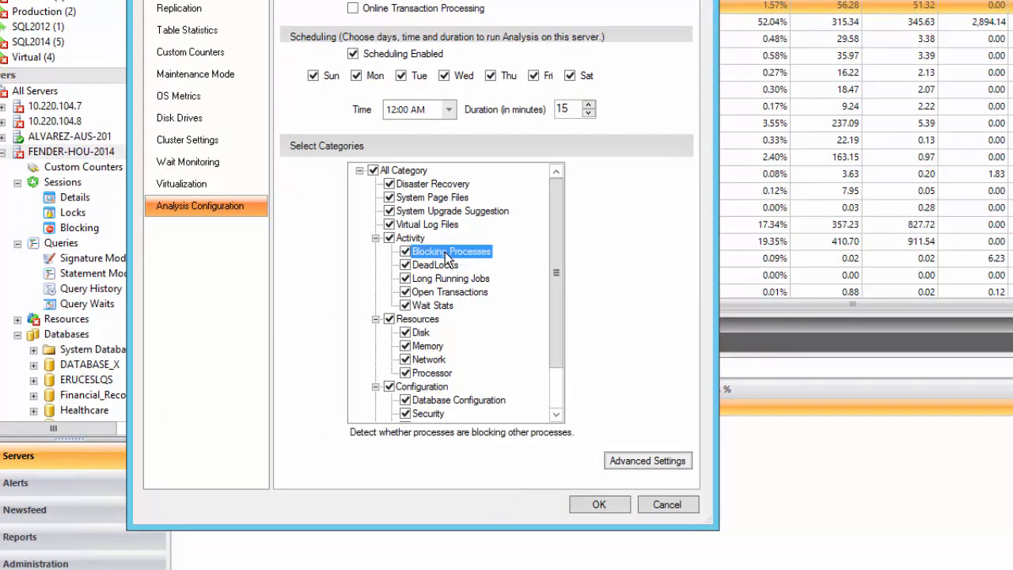
pyautogui.click(435, 264)
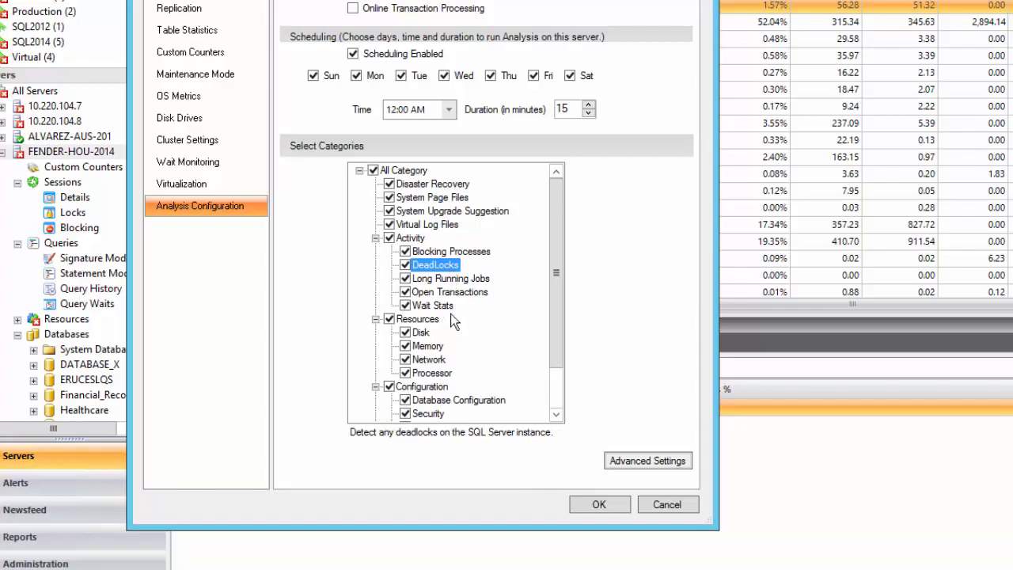
pyautogui.click(457, 399)
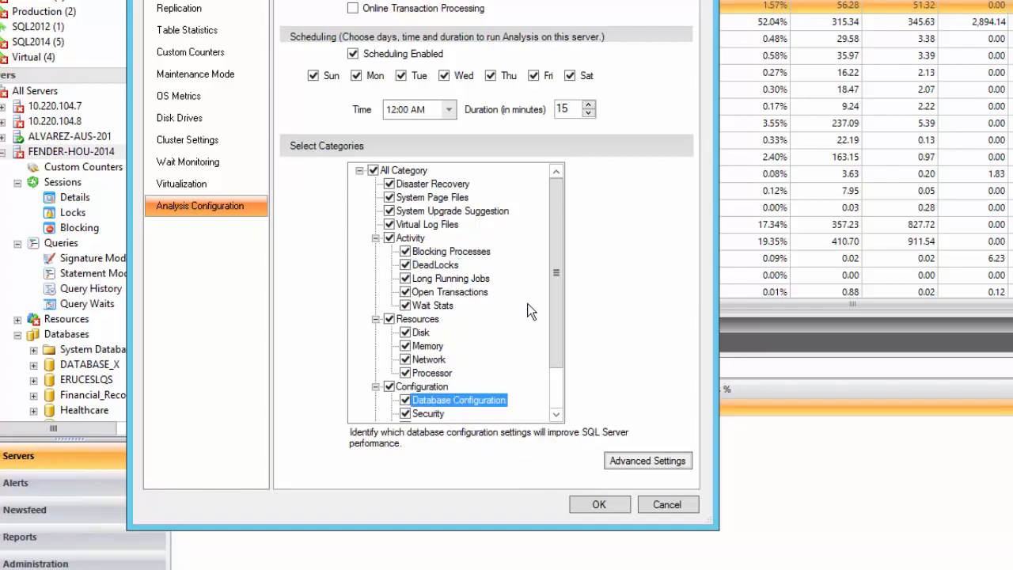
pyautogui.scroll(-3)
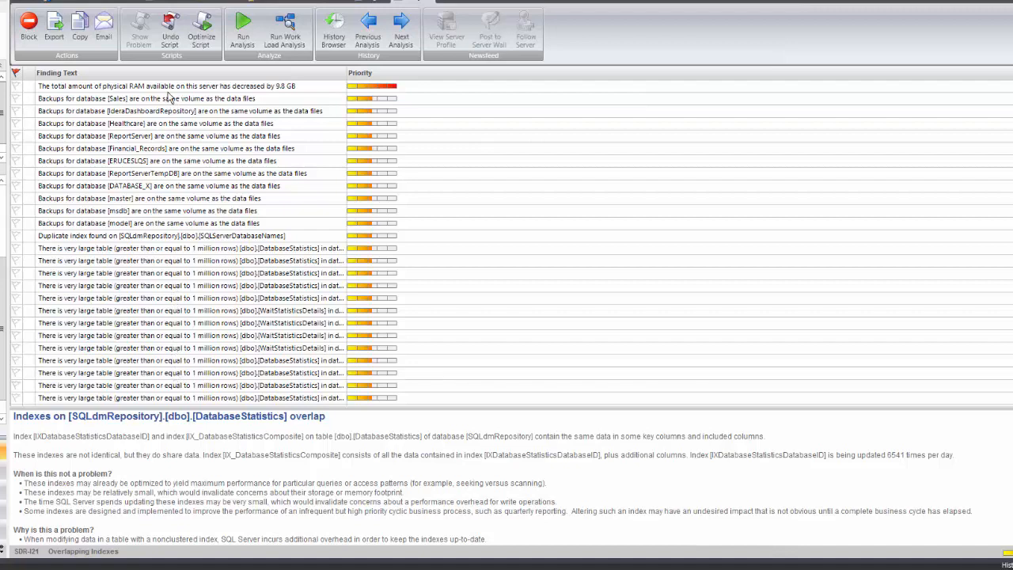
# Read the decreased RAM, duplicate index and large-table findings, then get the duplicate index optimize script.
pyautogui.click(158, 85)
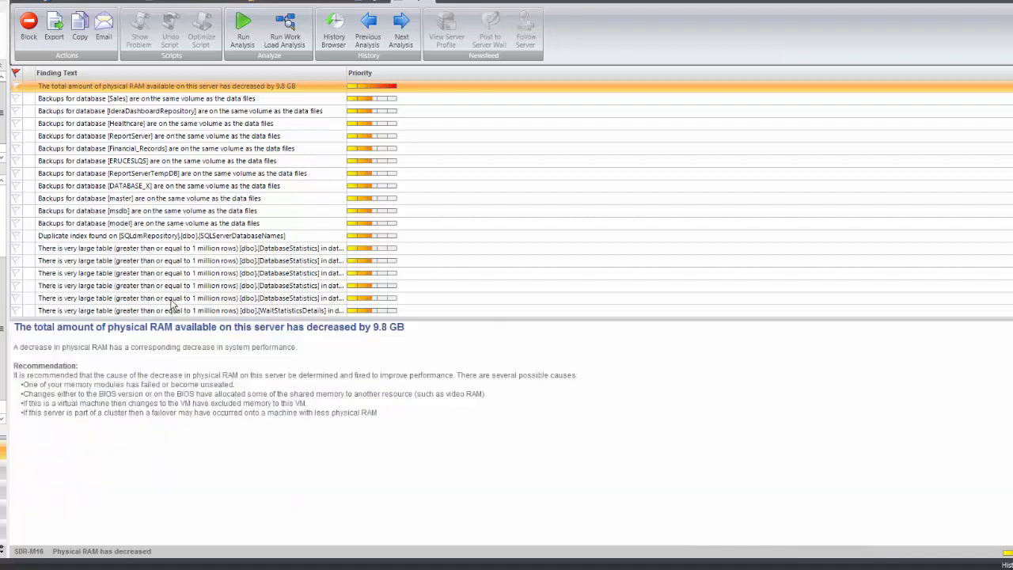
pyautogui.click(159, 234)
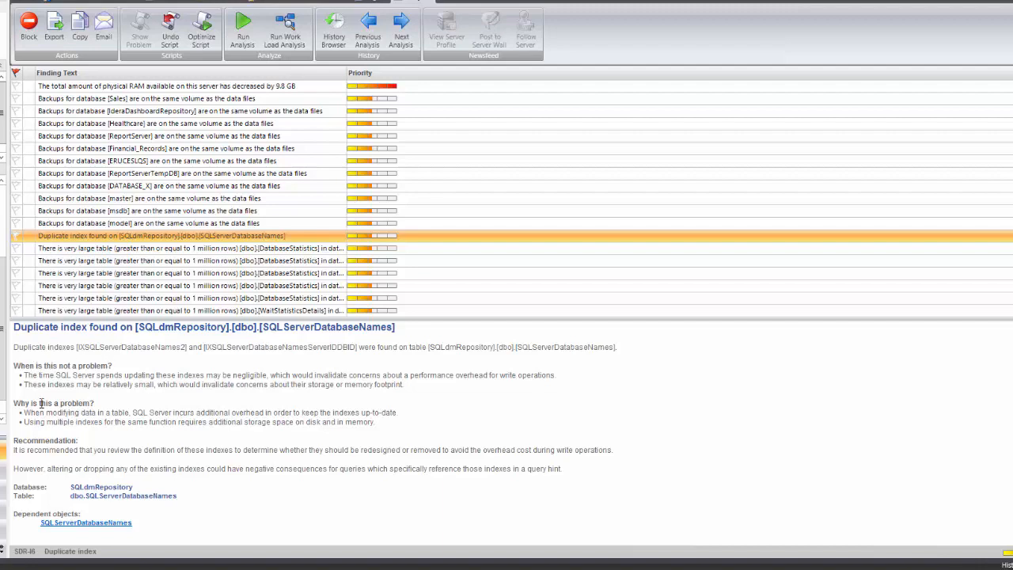
pyautogui.moveTo(133, 310)
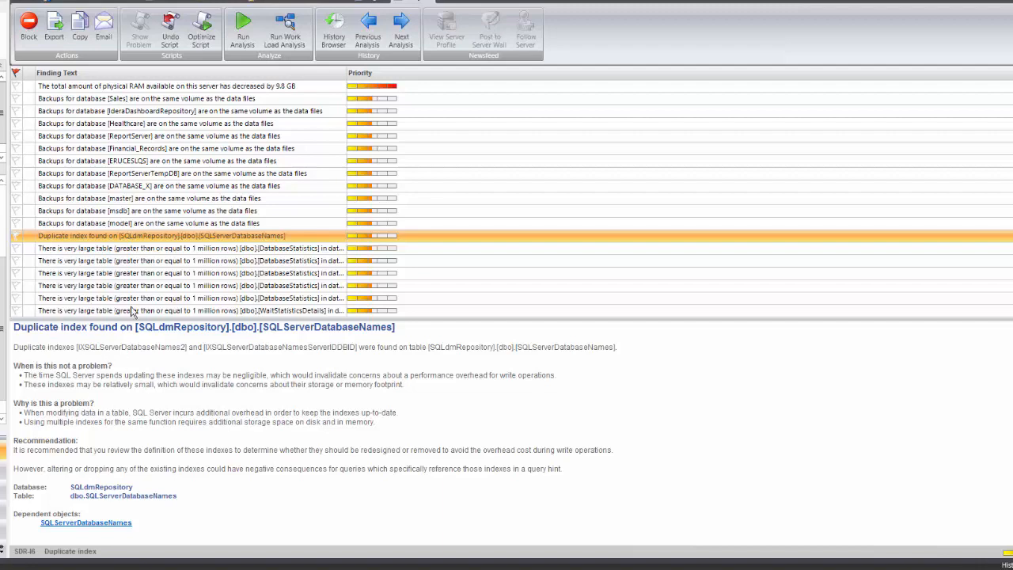
pyautogui.click(190, 260)
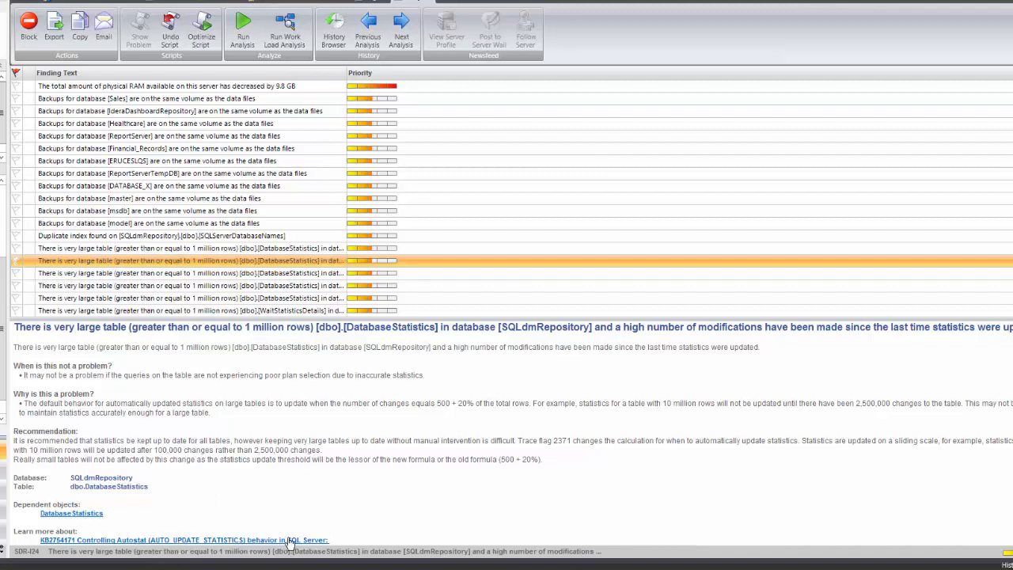
pyautogui.click(158, 236)
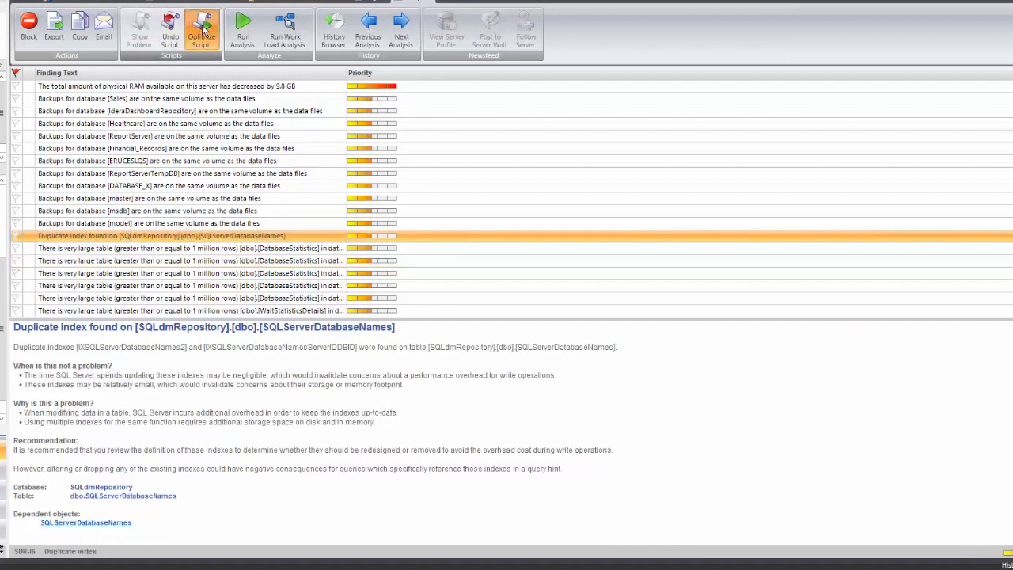
pyautogui.click(201, 30)
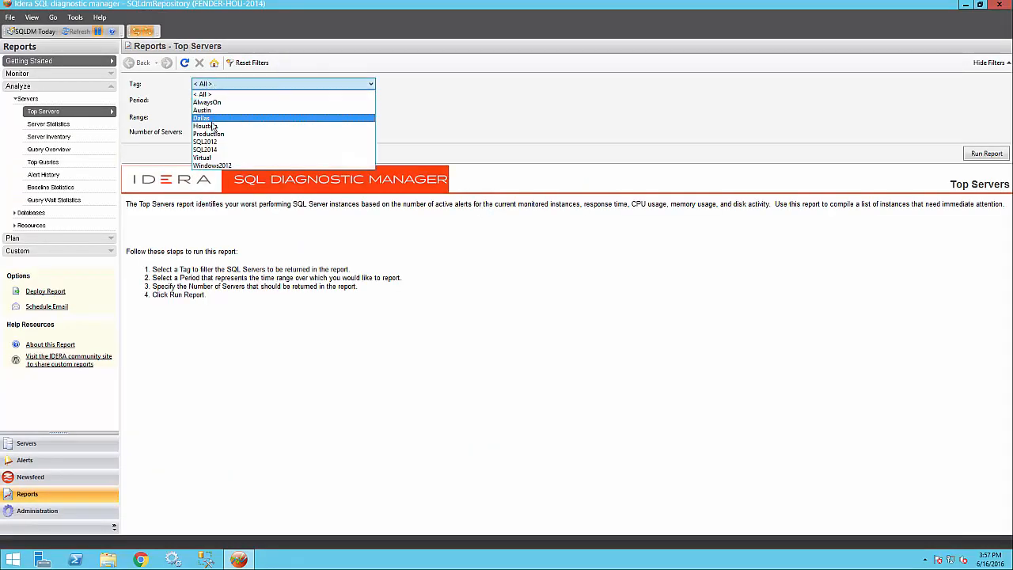
# Run Top Servers for tag Houston over Last 30 Days and check the export formats.
pyautogui.click(204, 127)
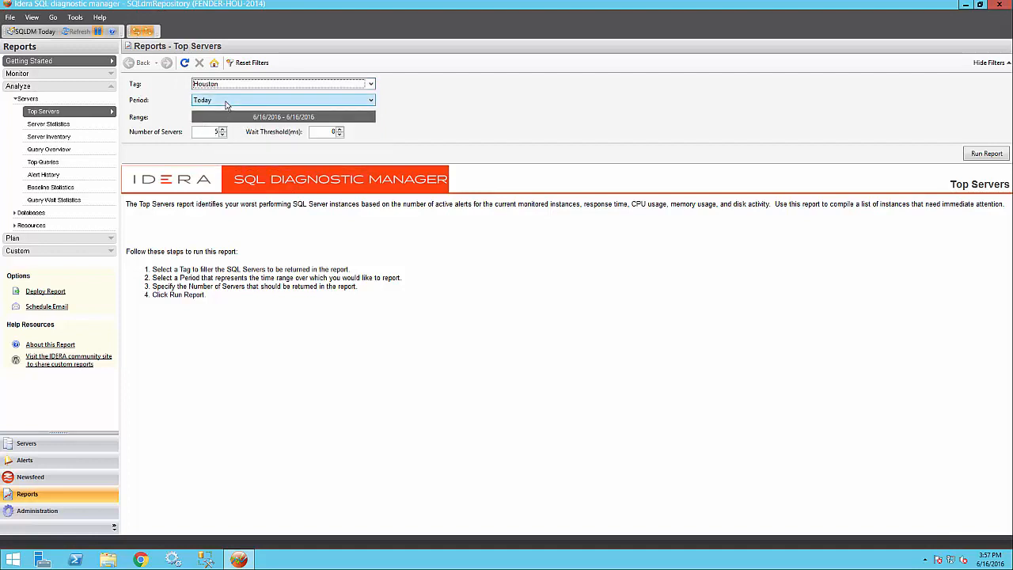
pyautogui.click(281, 100)
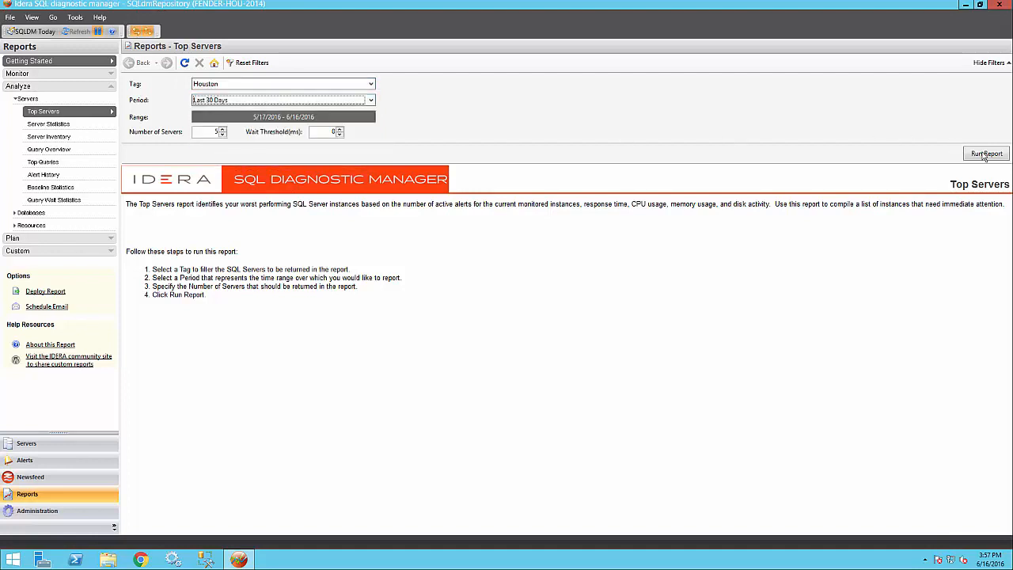
pyautogui.click(987, 152)
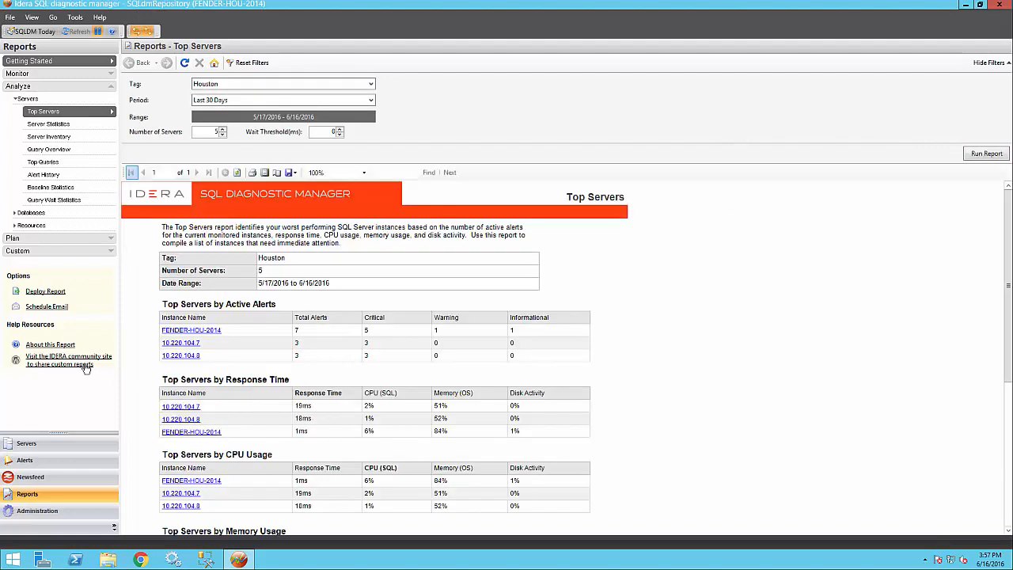
pyautogui.click(44, 292)
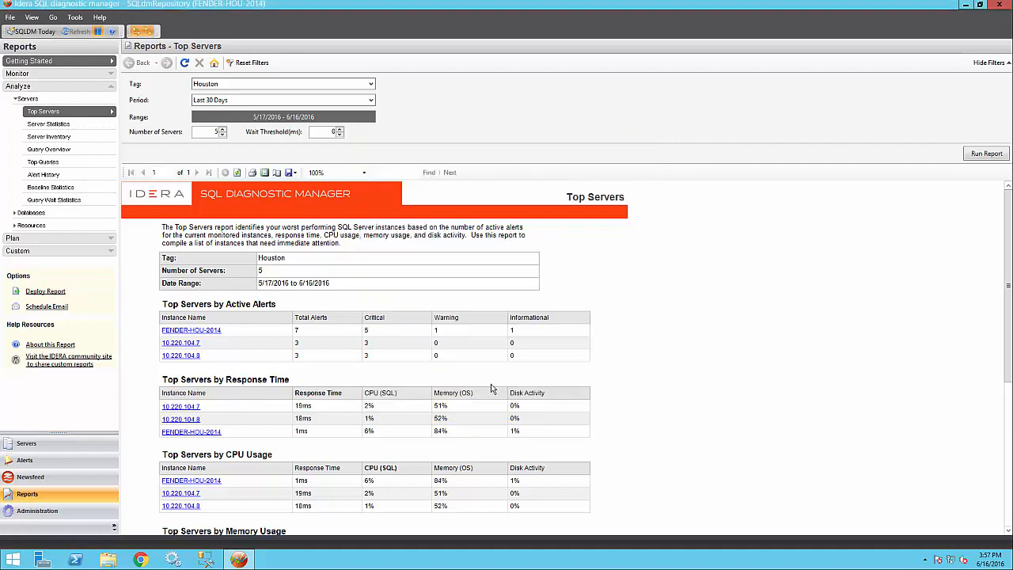
pyautogui.click(291, 173)
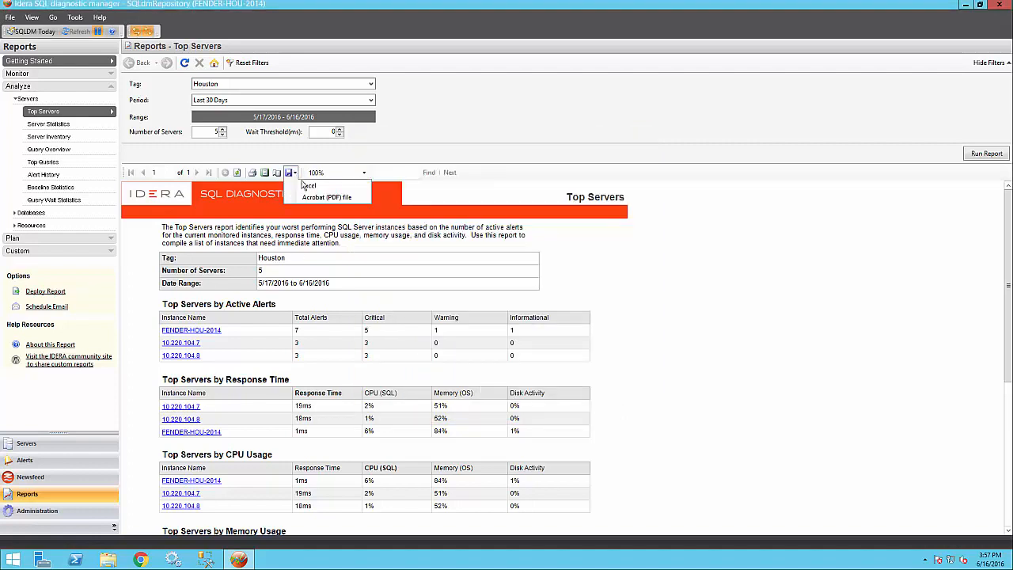
pyautogui.moveTo(326, 197)
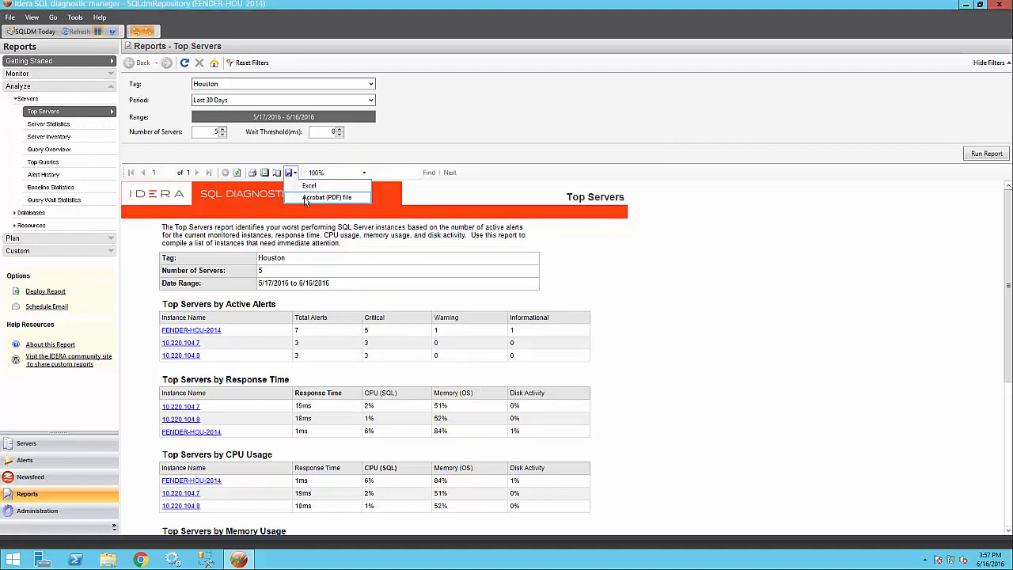